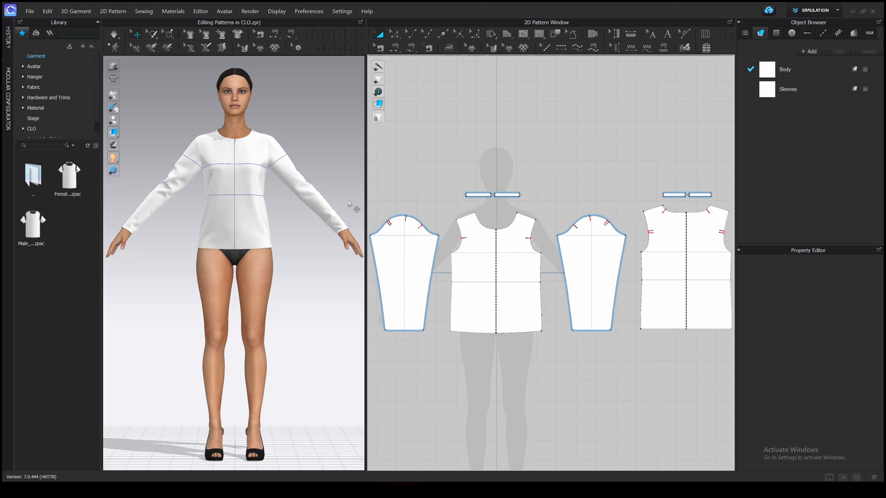
pyautogui.moveTo(242, 216)
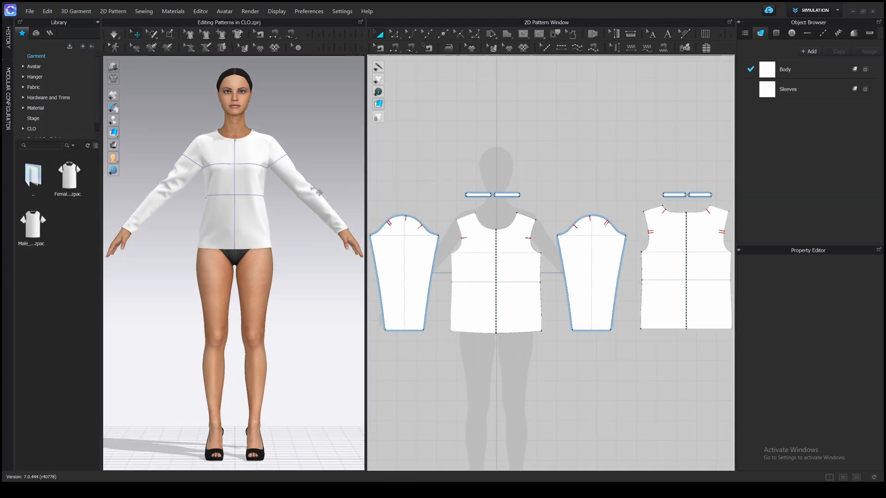
pyautogui.moveTo(290, 303)
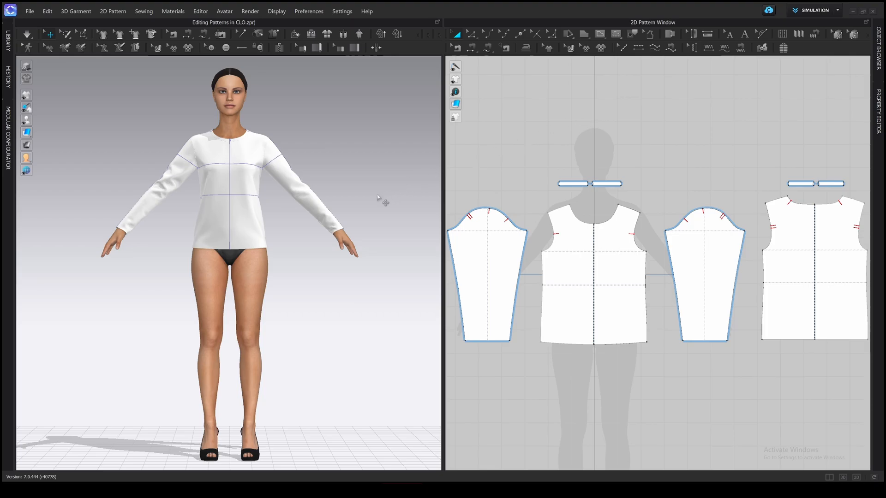
pyautogui.moveTo(380, 205)
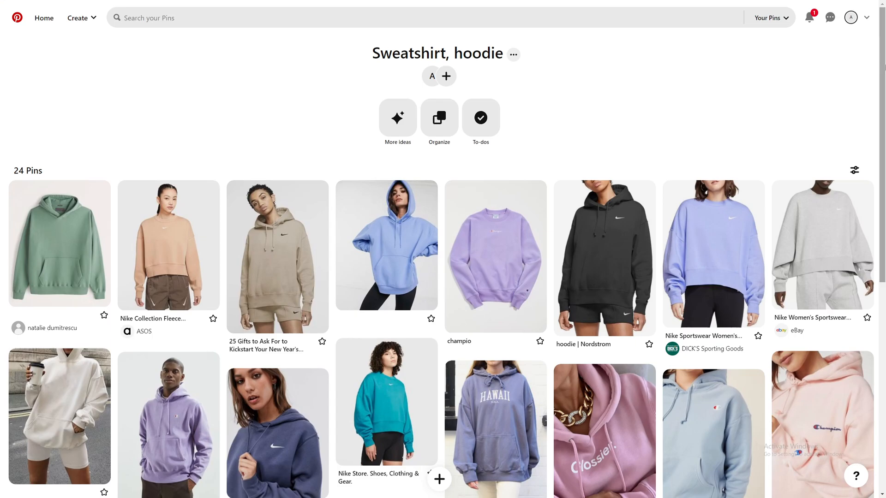
# Step: Open the beige oversized Nike hoodie pin as reference, then return to CLO 3D
pyautogui.scroll(-3)
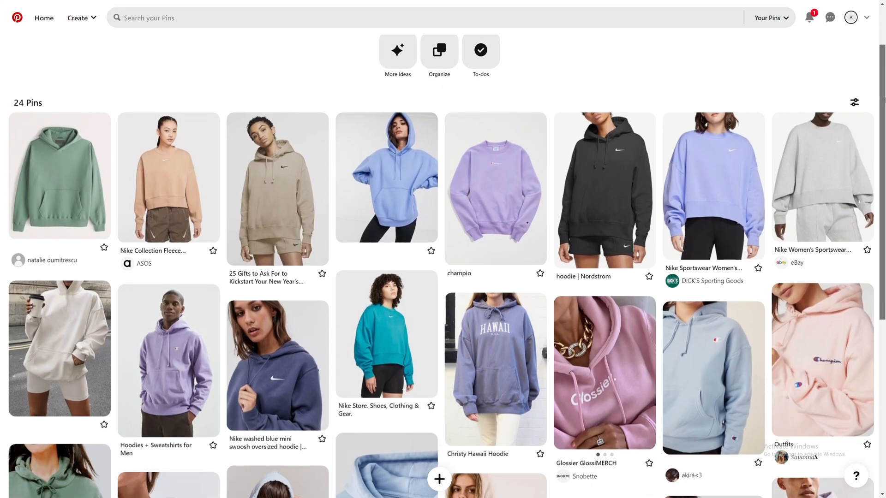
pyautogui.scroll(-3)
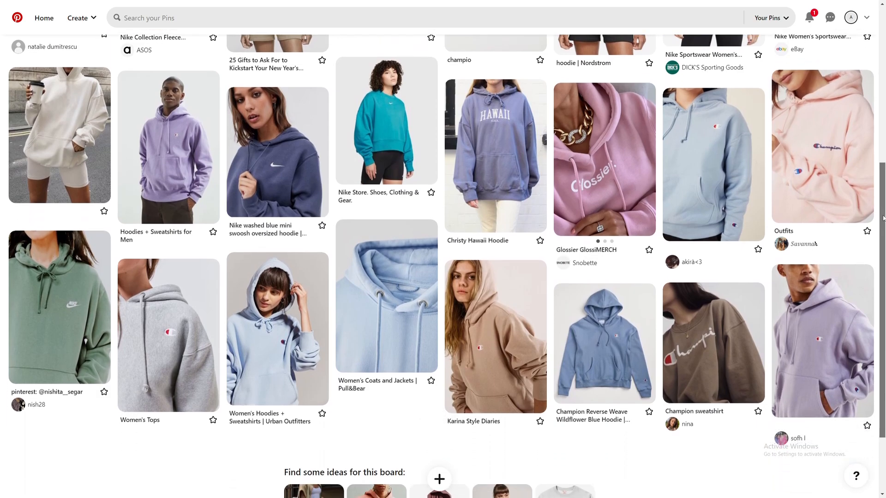
pyautogui.scroll(3)
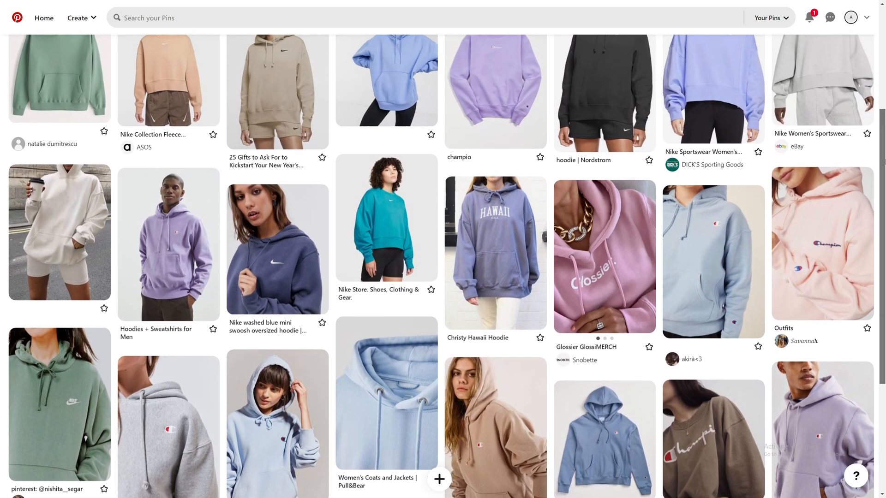
pyautogui.scroll(3)
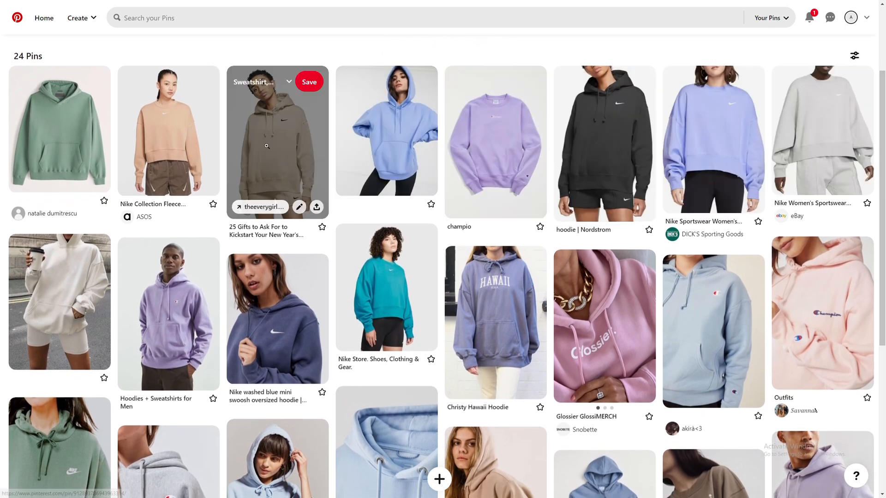
pyautogui.click(278, 142)
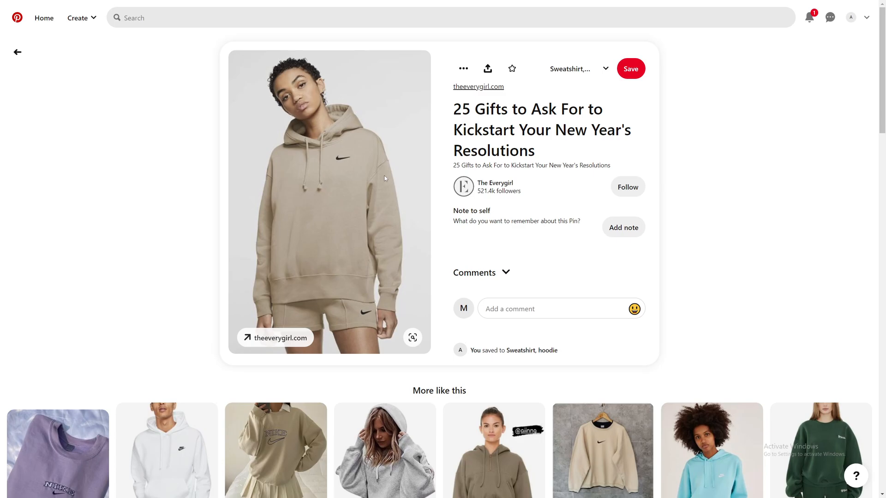
pyautogui.moveTo(383, 233)
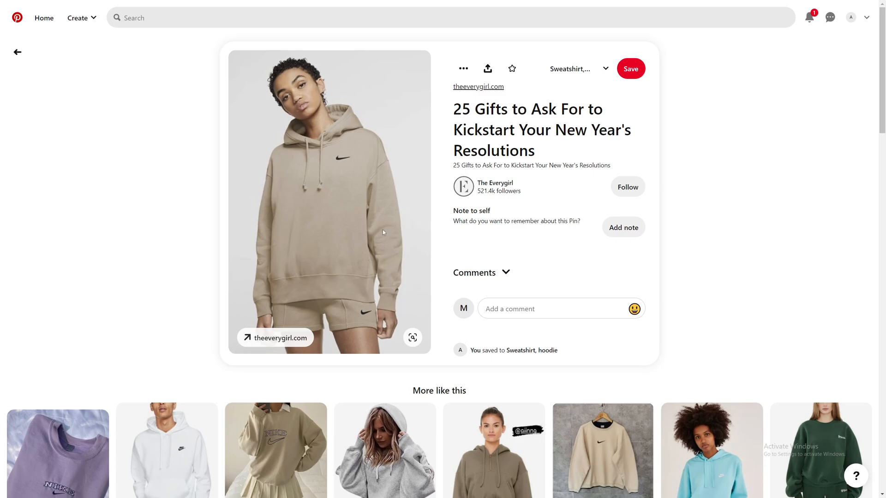
pyautogui.moveTo(409, 219)
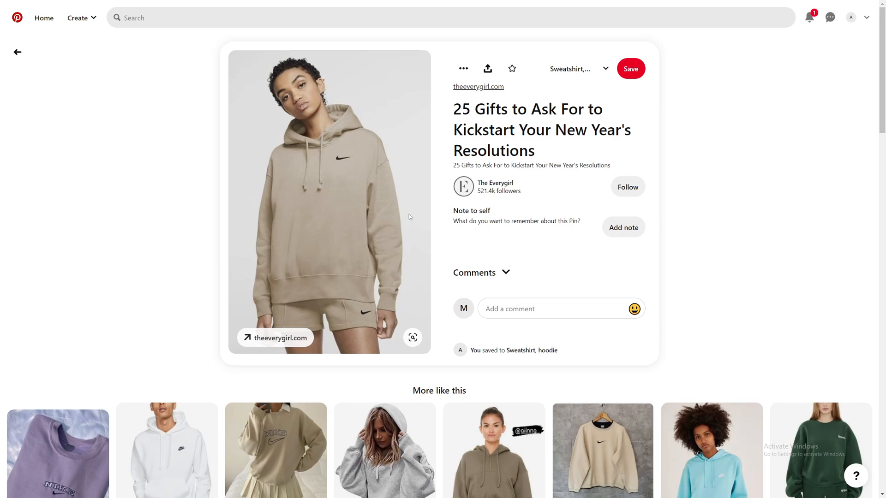
pyautogui.moveTo(390, 160)
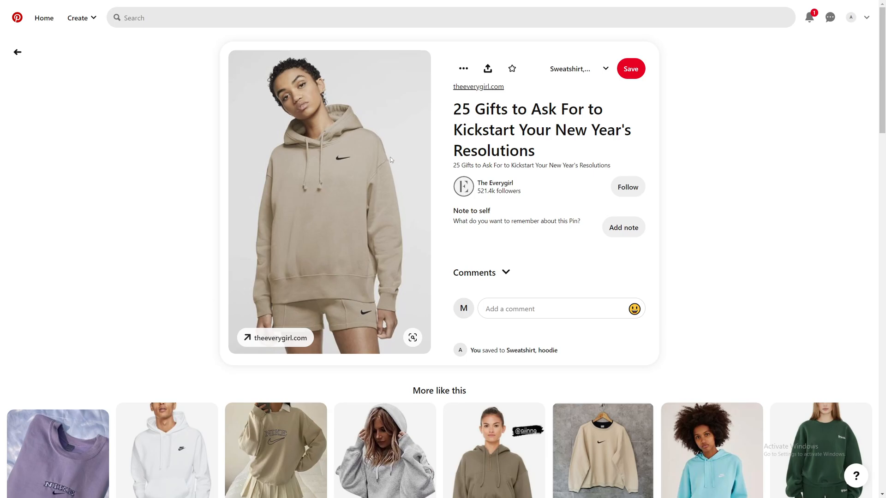
pyautogui.moveTo(277, 234)
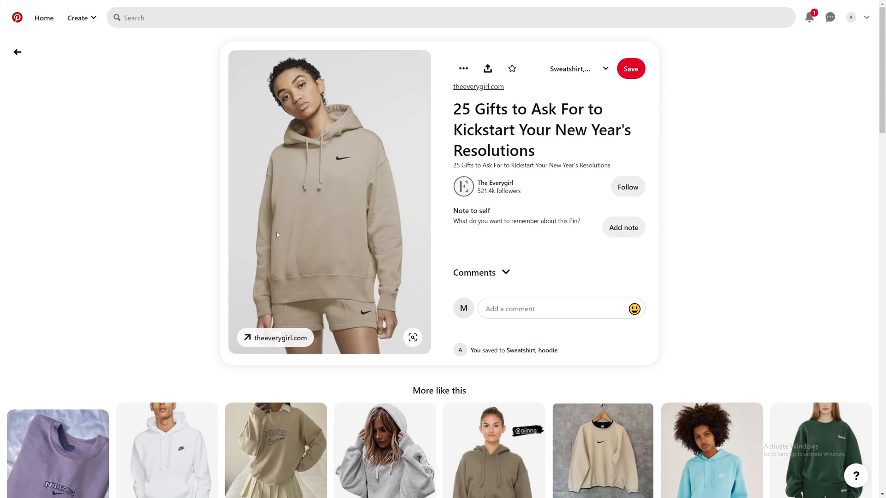
pyautogui.moveTo(396, 300)
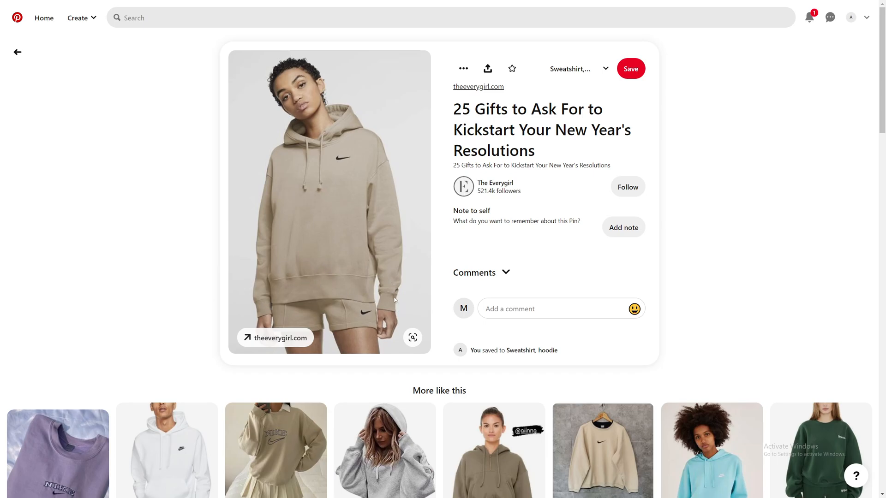
pyautogui.press('alt+tab')
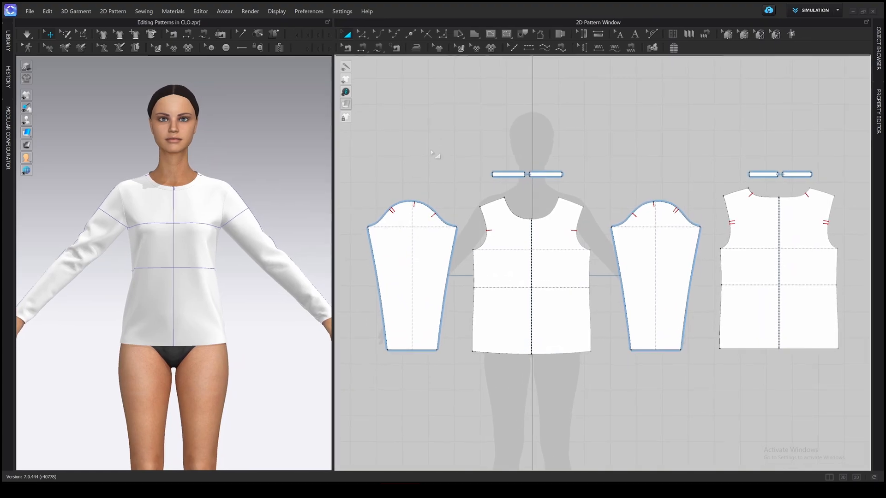
# Step: With Edit Pattern active, select all pattern pieces and delete their notch marks
pyautogui.click(426, 33)
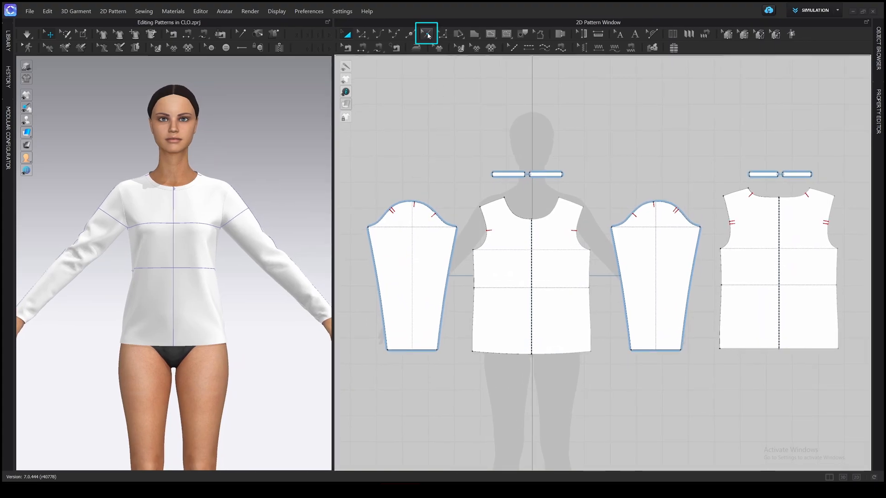
pyautogui.moveTo(427, 34)
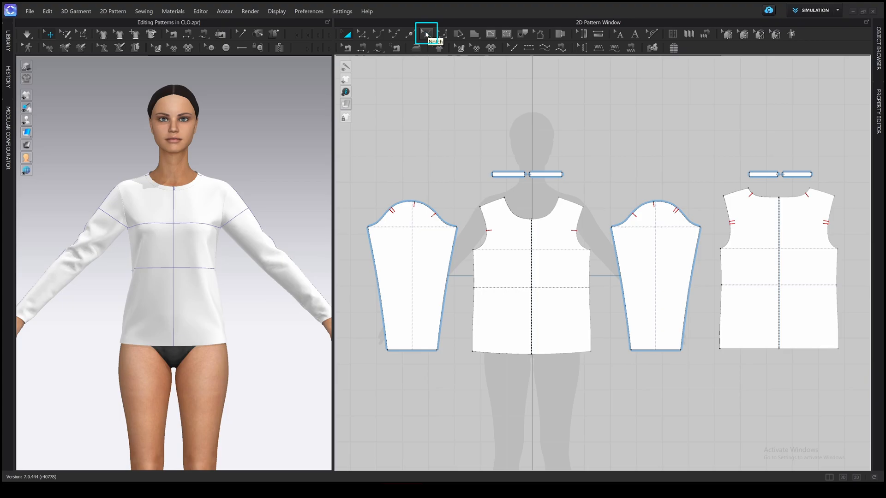
pyautogui.click(426, 34)
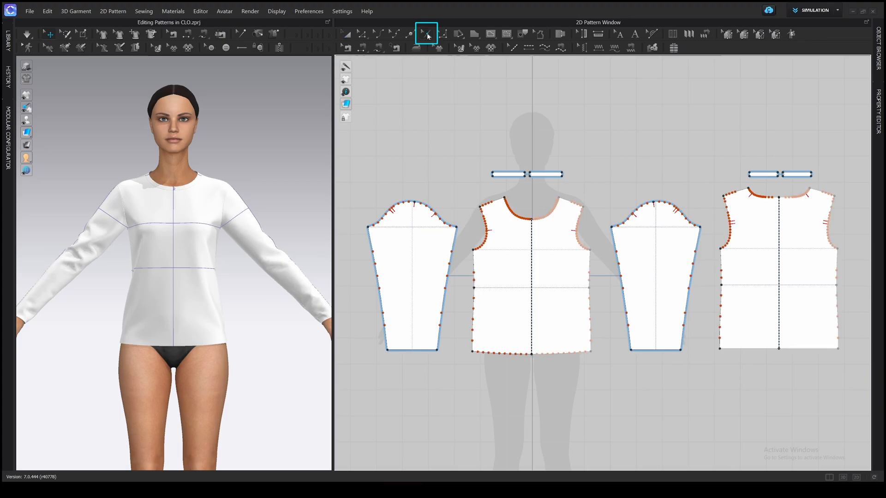
pyautogui.press('ctrl+a')
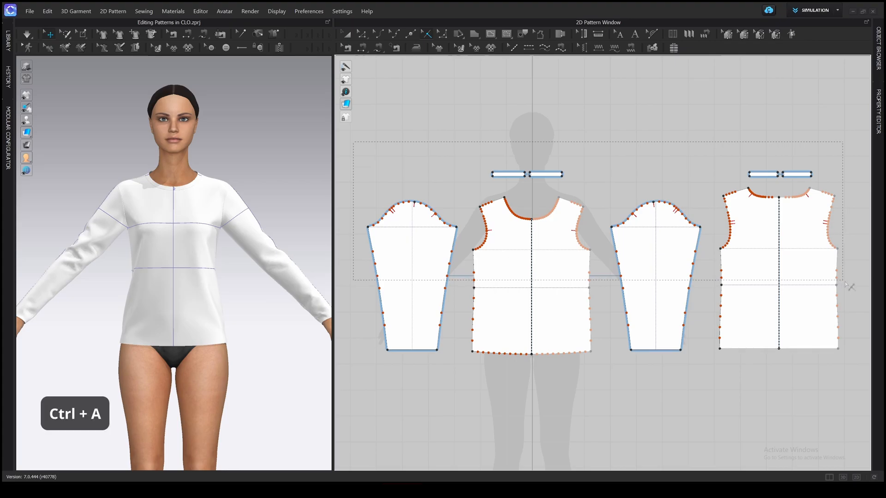
pyautogui.press('Delete')
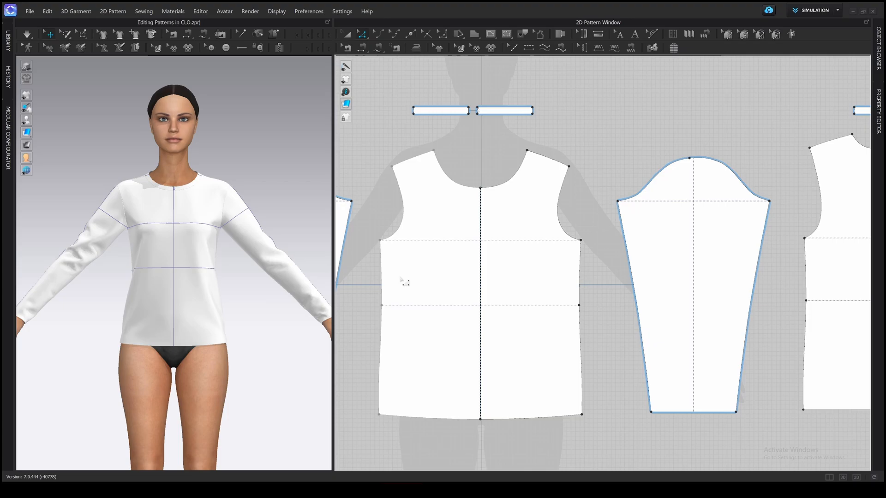
# Step: Move the front body side seams 6 cm outward via Moving Distance
pyautogui.click(480, 272)
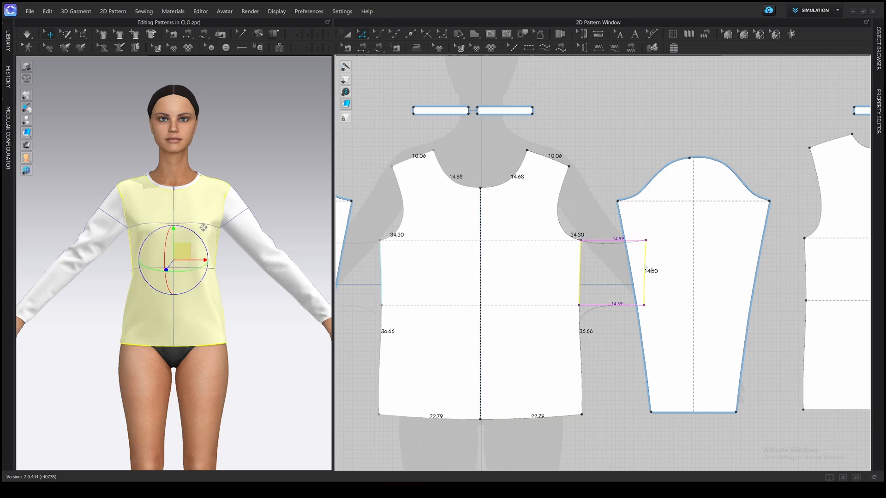
pyautogui.press('Escape')
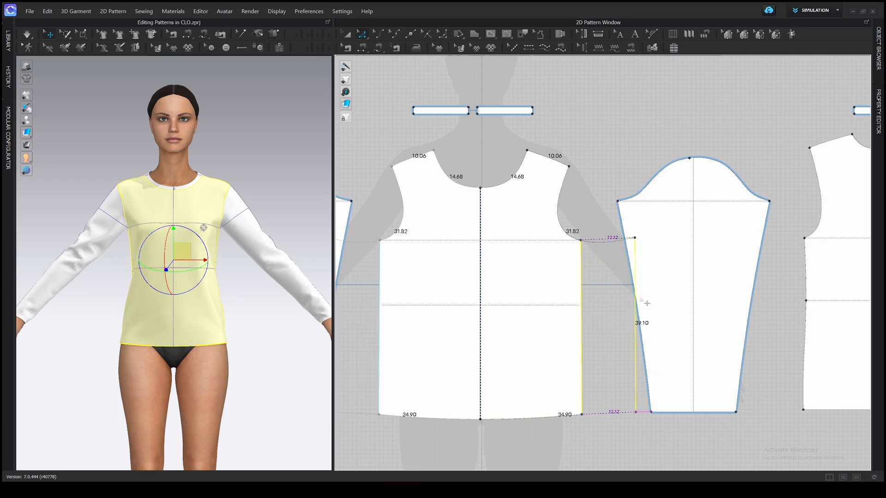
pyautogui.press('Escape')
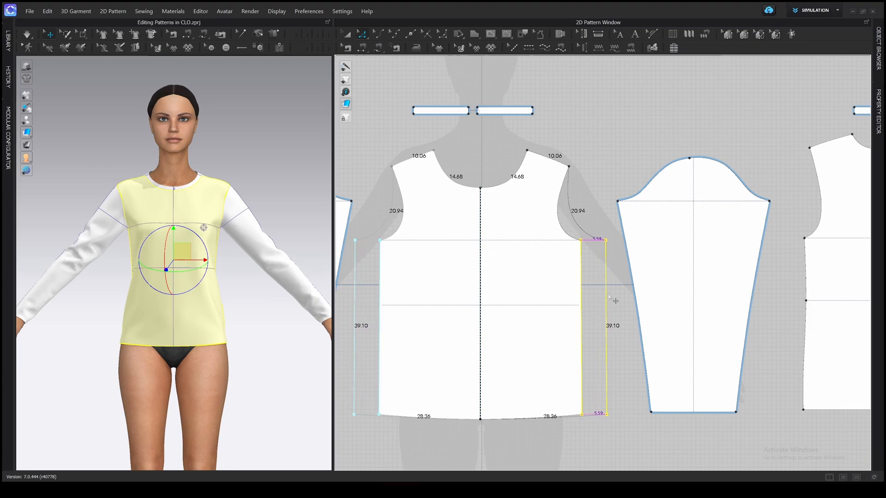
pyautogui.press('shift')
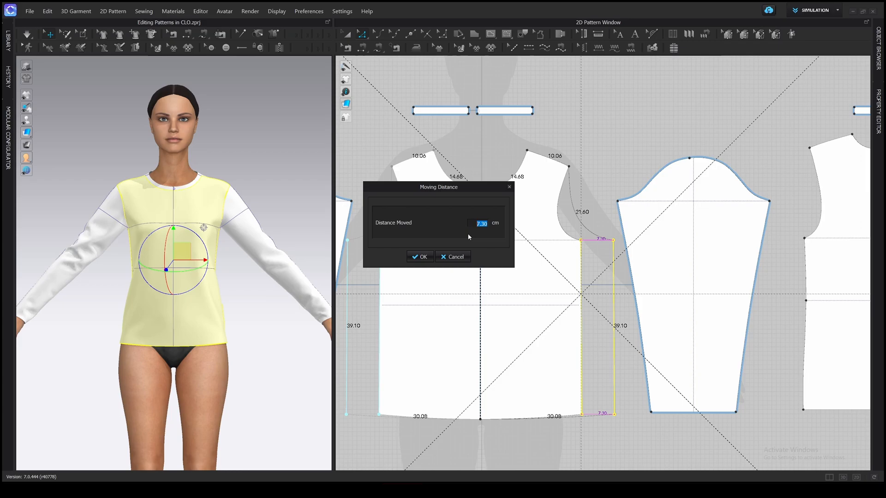
pyautogui.write('6')
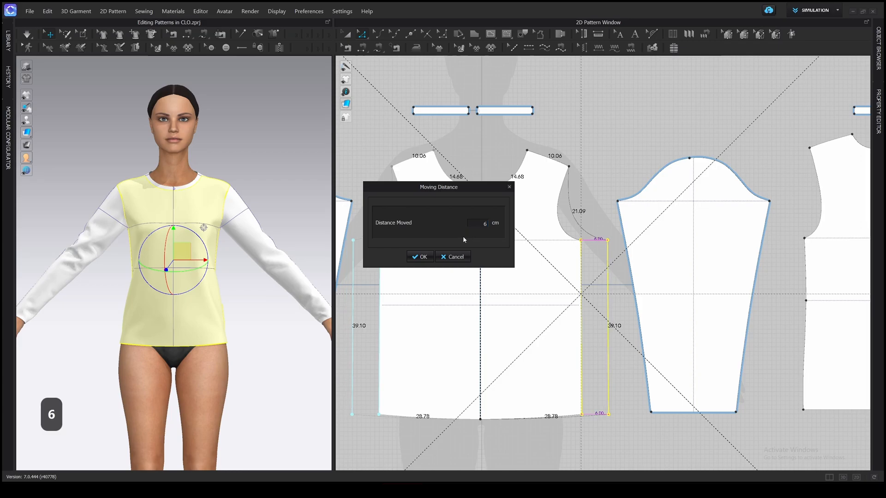
pyautogui.click(420, 258)
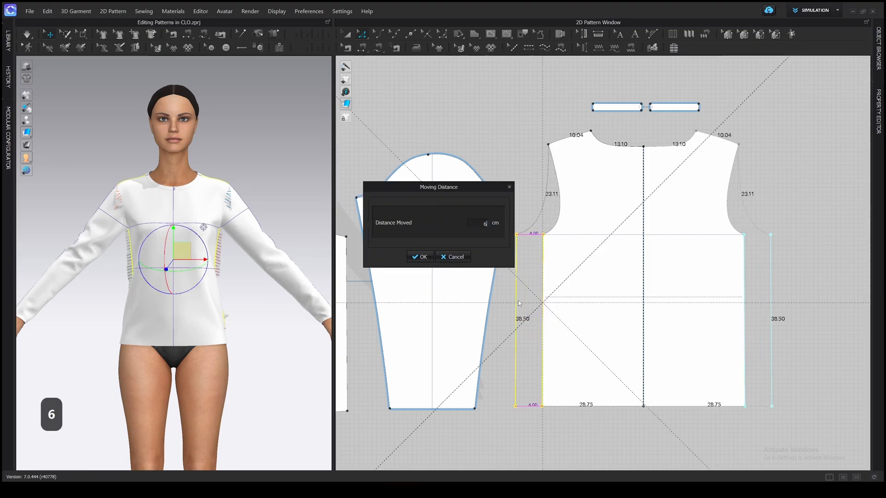
# Step: Move the back body side seams 6 cm outward and drape the wider garment
pyautogui.click(419, 257)
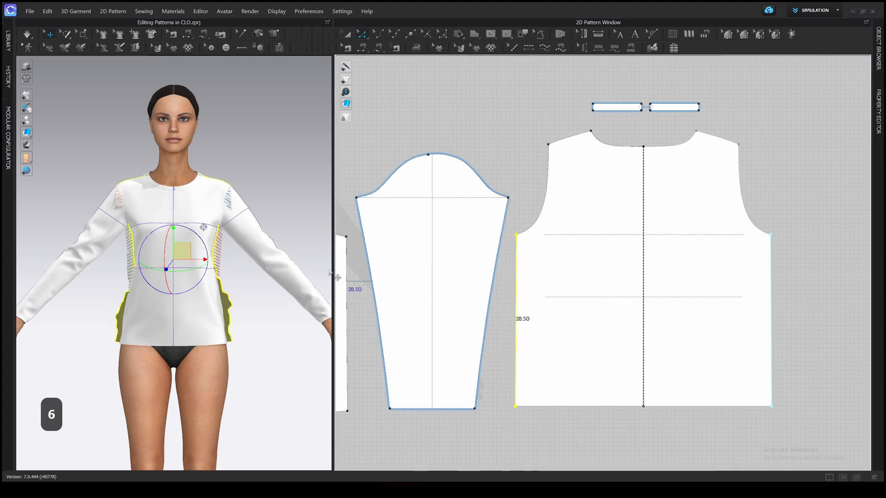
pyautogui.press('space')
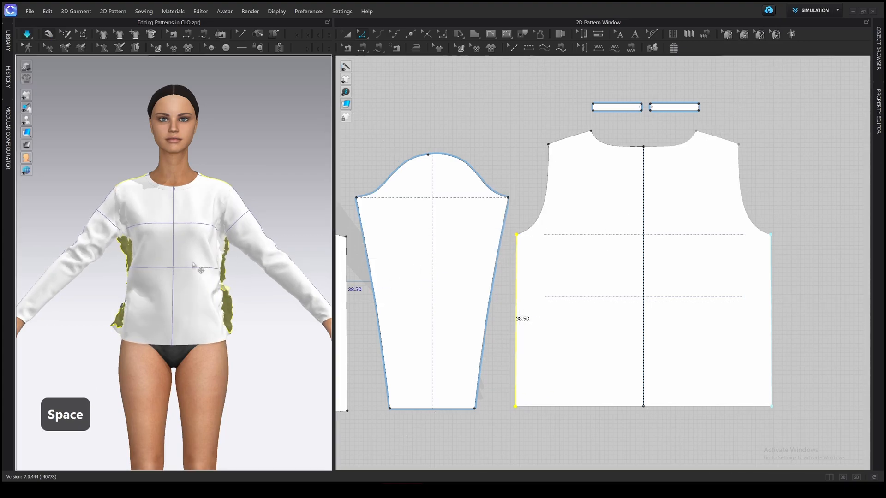
pyautogui.press('alt')
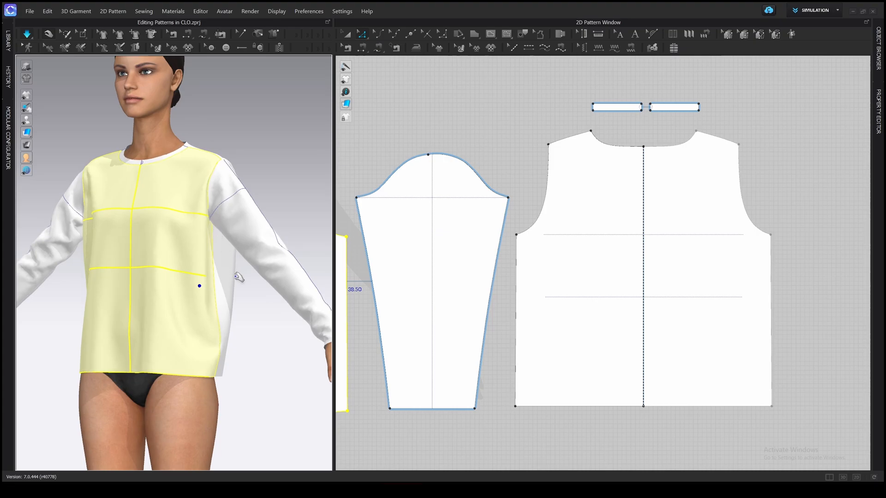
# Step: Lower the front and back armhole points and simulate the drape
pyautogui.press('space')
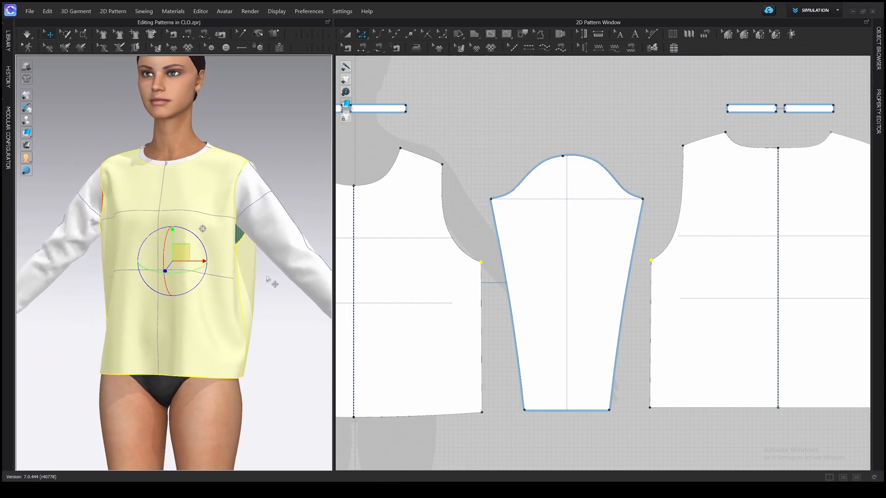
pyautogui.moveTo(467, 242)
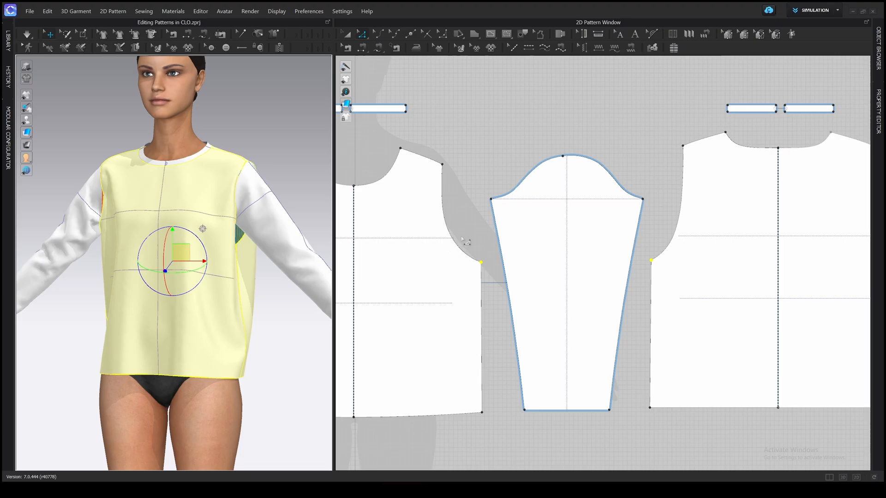
pyautogui.moveTo(248, 168)
pyautogui.write('8')
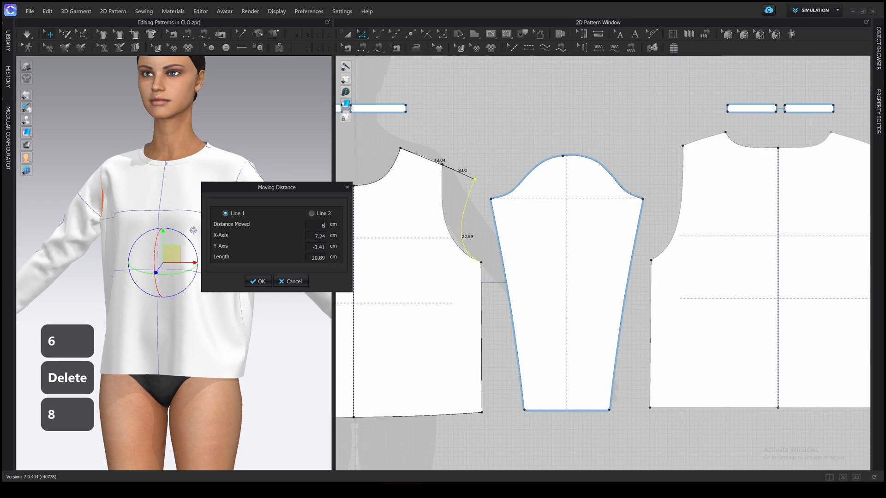
# Step: Extend the shoulder lines 8 cm past the shoulder points and drape the dropped shoulder
pyautogui.click(258, 281)
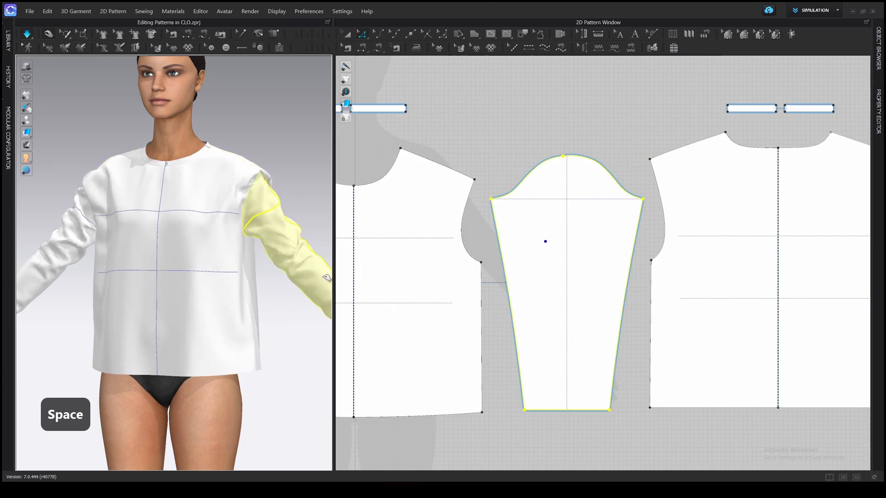
pyautogui.press('space')
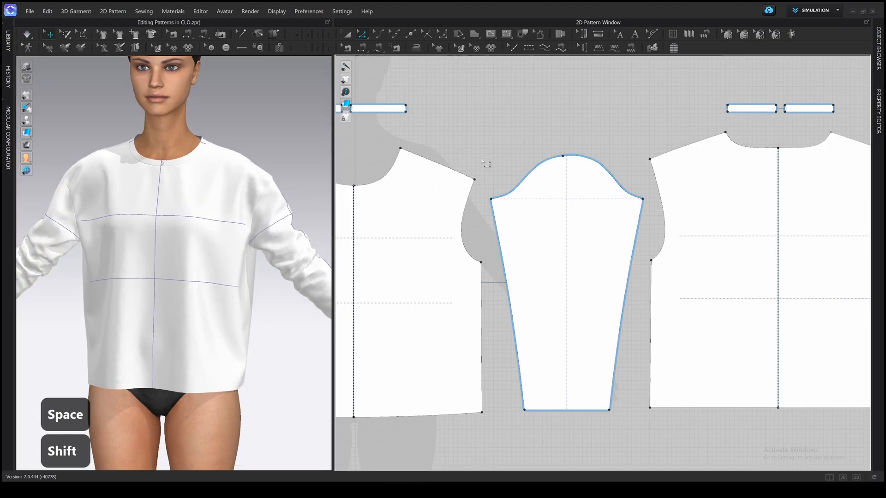
# Step: Widen the sleeve at the underarm to span the armhole, drape it and select the sleeve in 3D
pyautogui.press('shift+z')
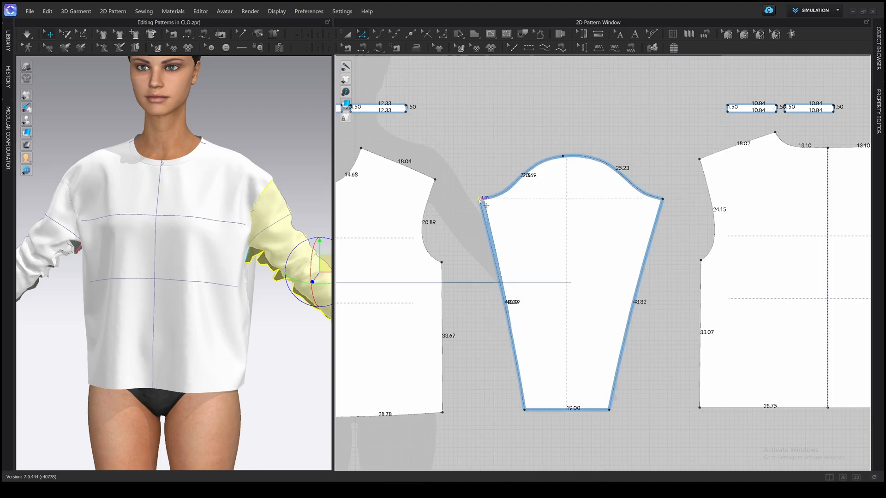
pyautogui.press('space')
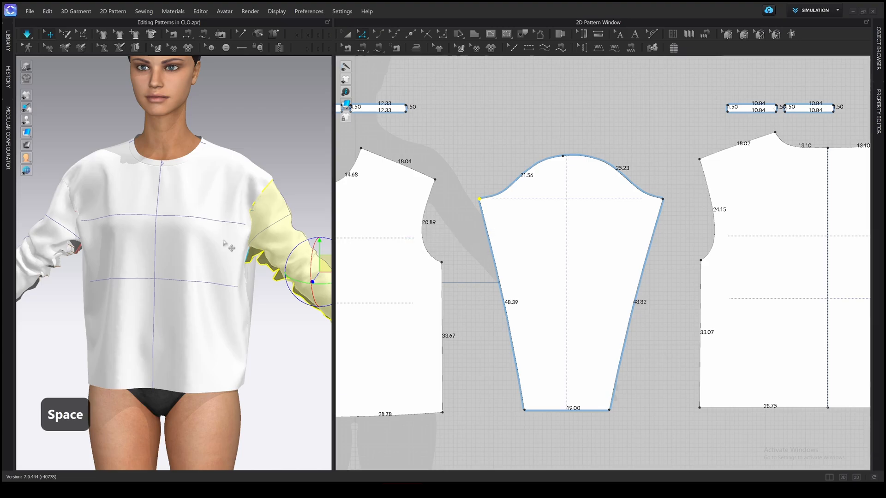
pyautogui.press('alt')
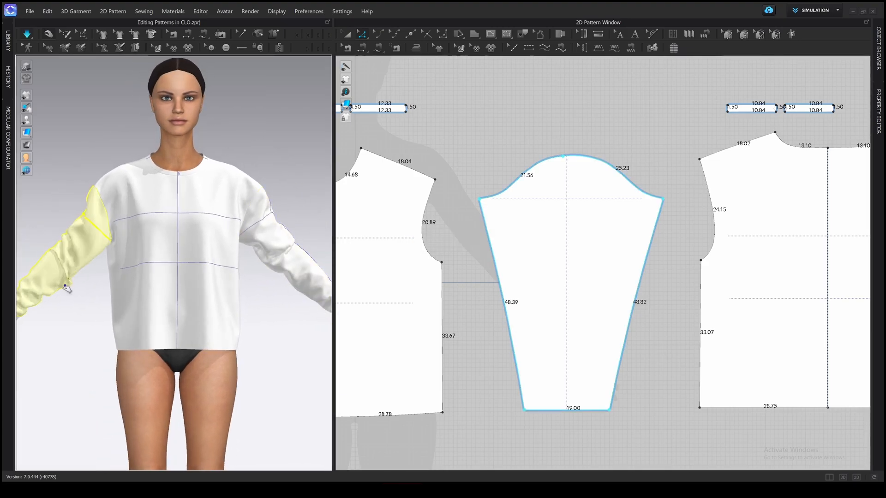
pyautogui.click(565, 277)
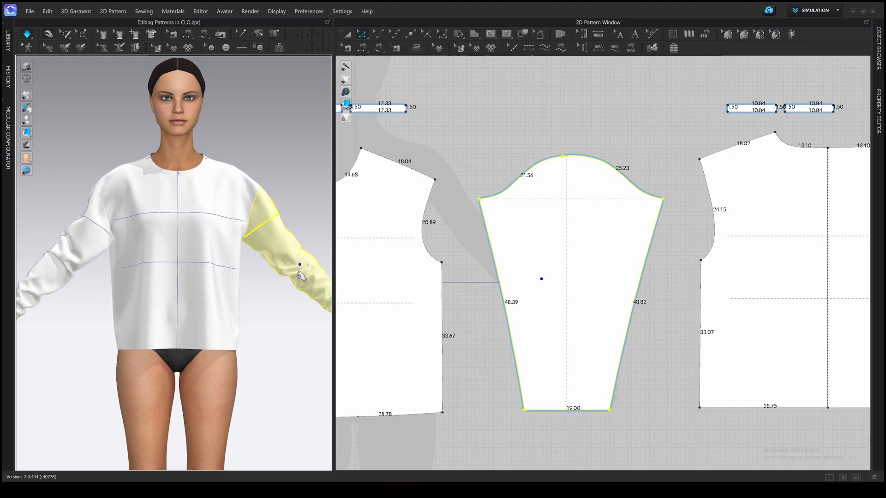
pyautogui.press('space')
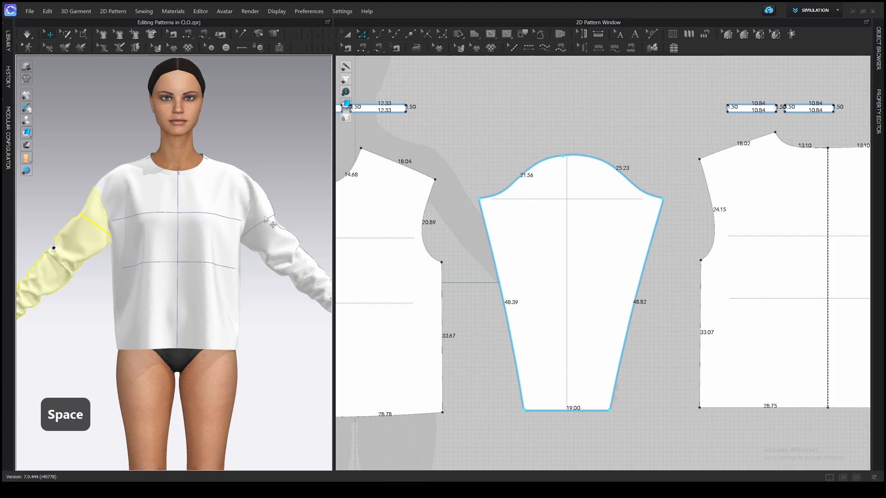
pyautogui.moveTo(39, 94)
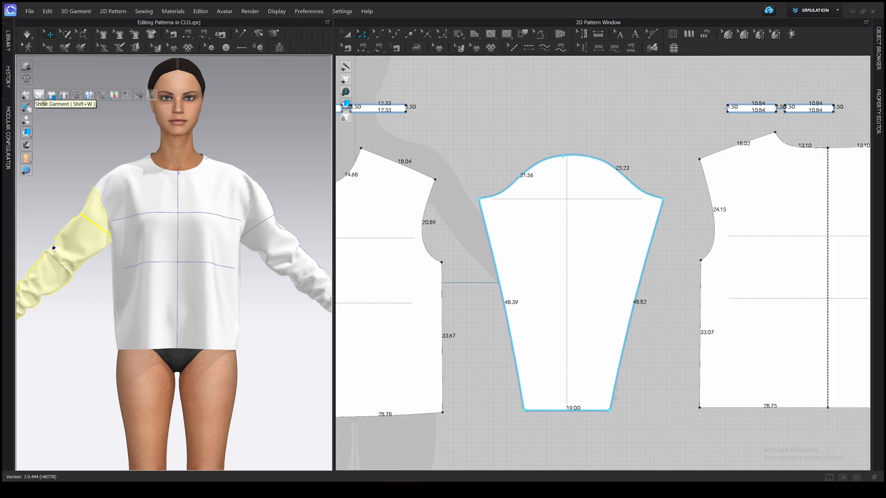
pyautogui.moveTo(88, 94)
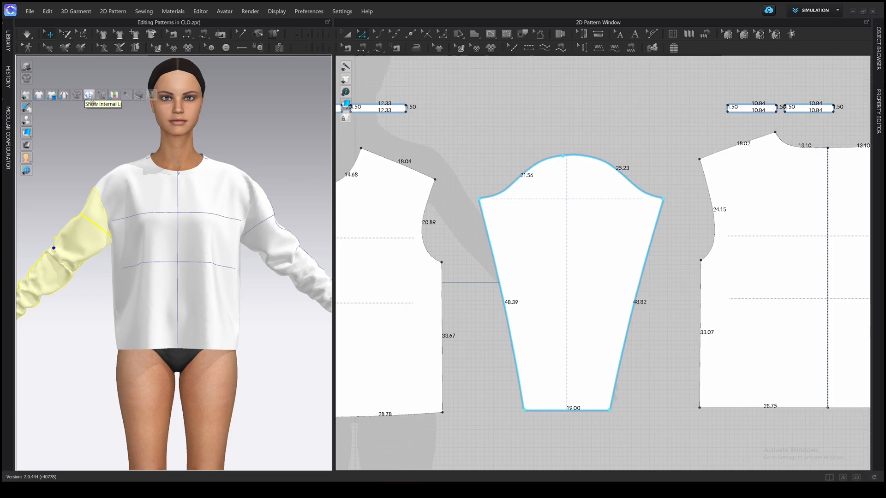
pyautogui.moveTo(100, 95)
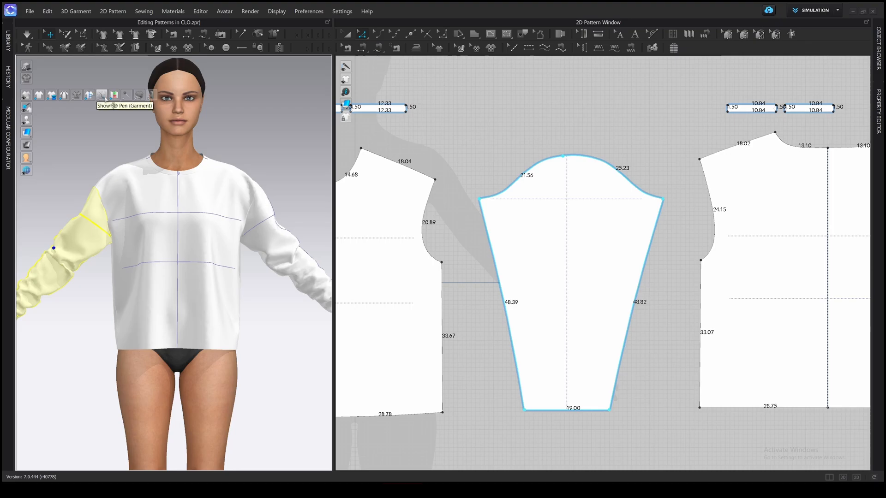
pyautogui.moveTo(126, 94)
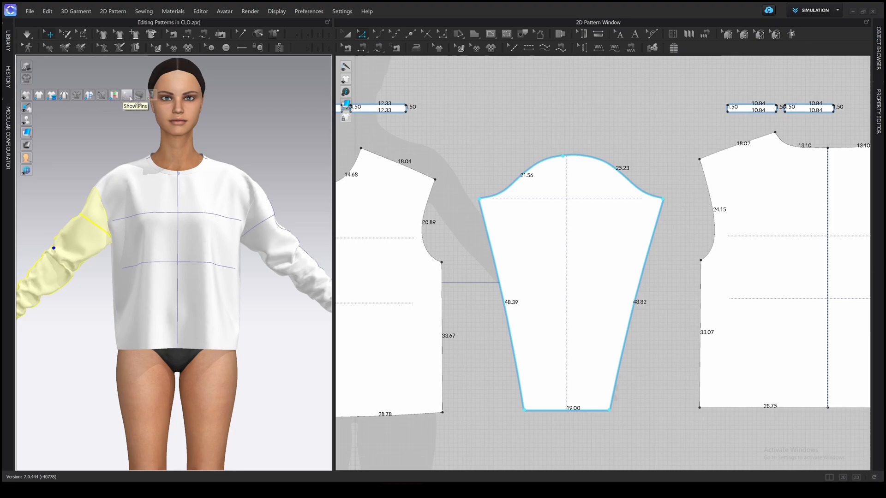
pyautogui.moveTo(89, 95)
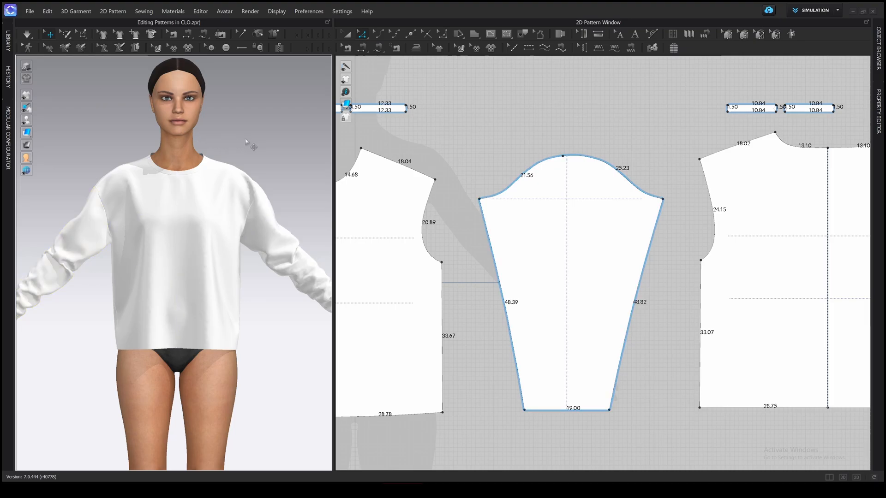
pyautogui.moveTo(283, 213)
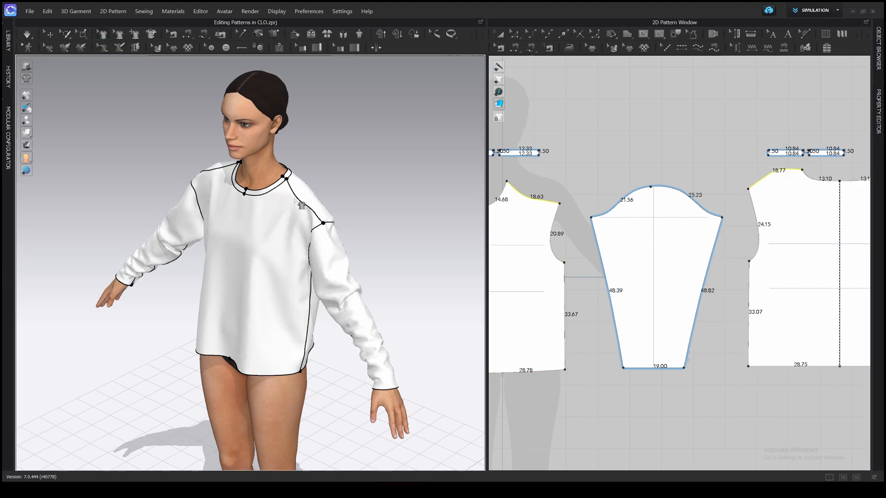
# Step: Undo the last three shoulder edits to restore the earlier pattern state
pyautogui.press('ctrl+z')
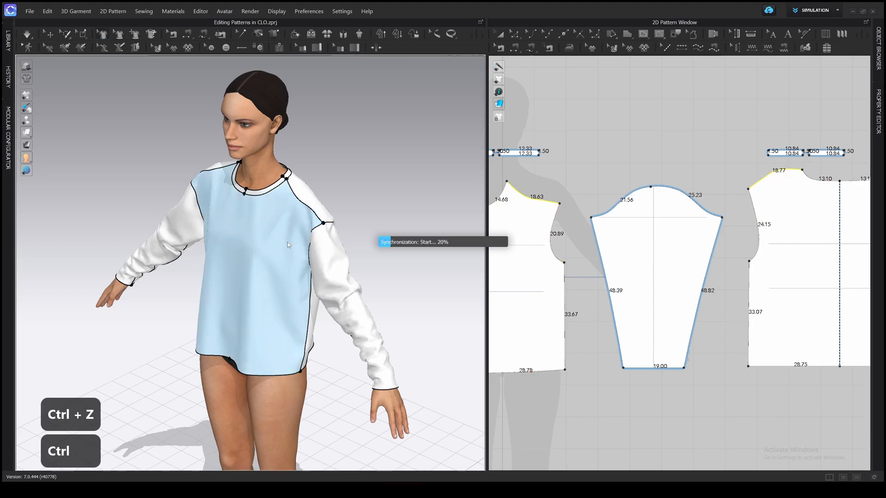
pyautogui.press('ctrl+z')
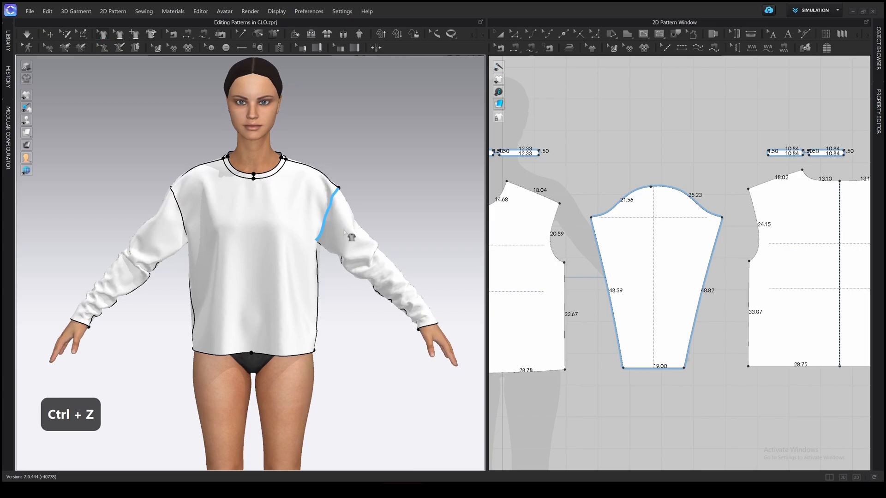
pyautogui.press('ctrl+z')
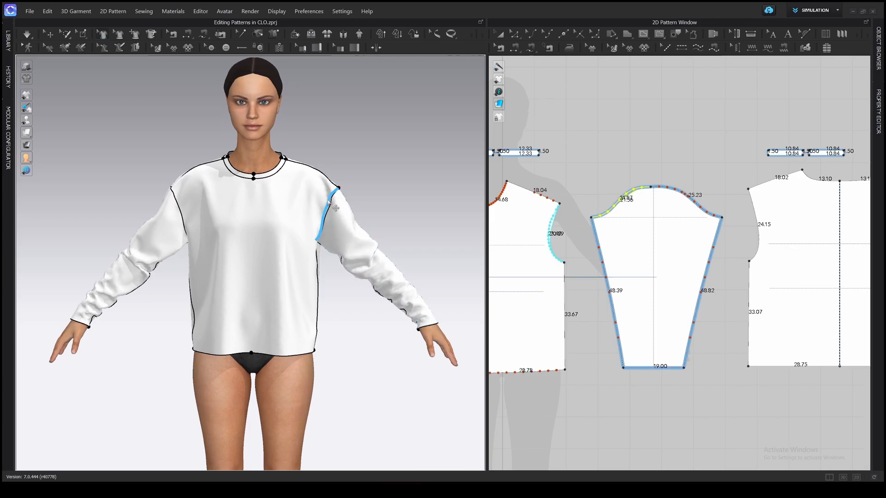
pyautogui.press('Escape')
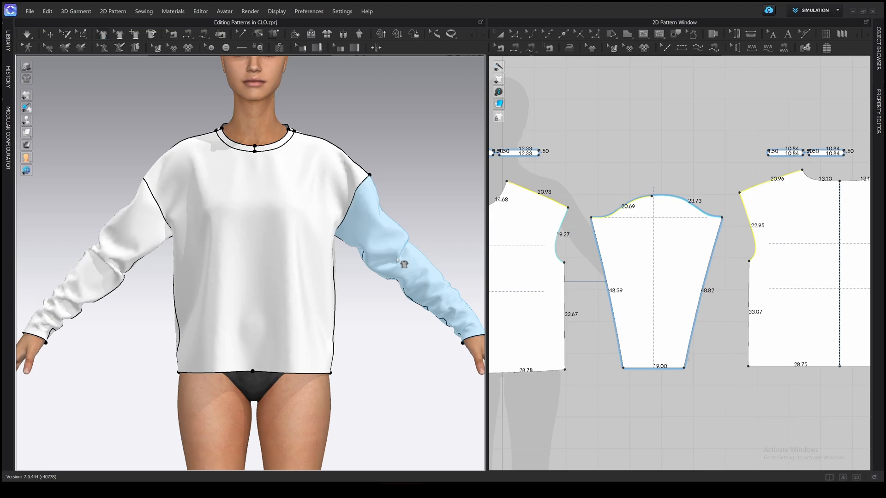
# Step: Re-extend the shoulders, lower the armholes and lengthen the sleeve, simulating between edits
pyautogui.press('space')
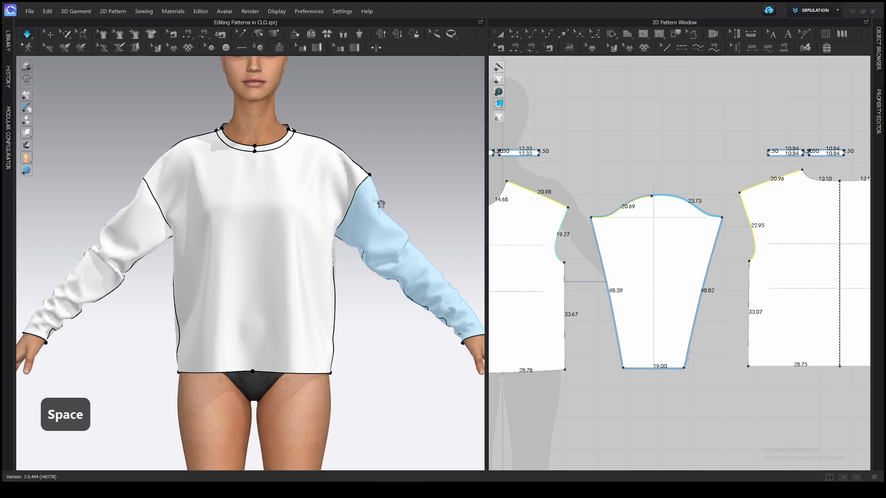
pyautogui.press('space')
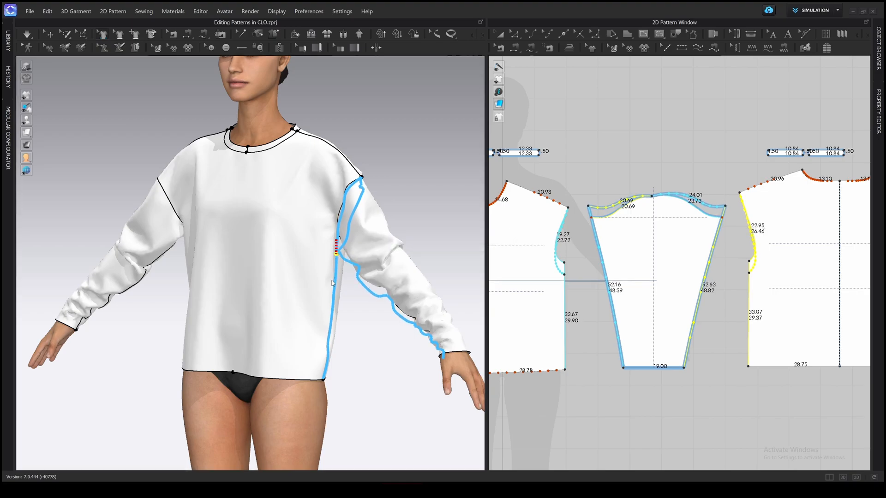
pyautogui.press('space')
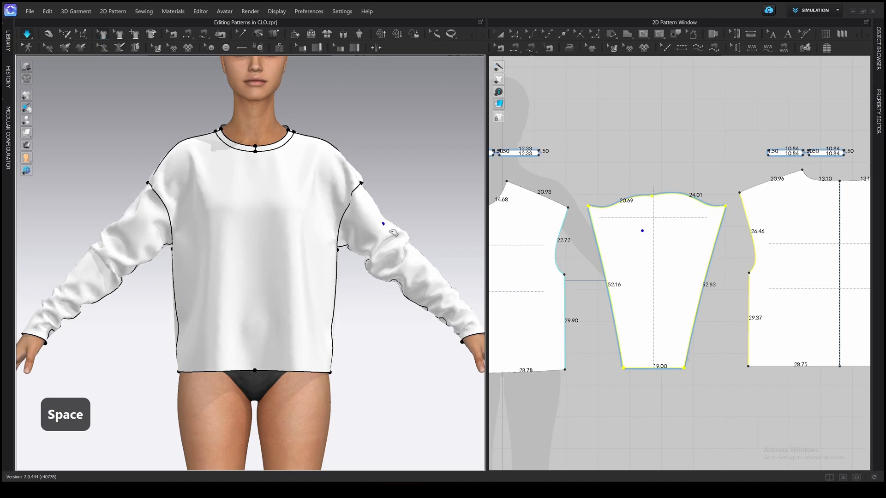
pyautogui.press('z')
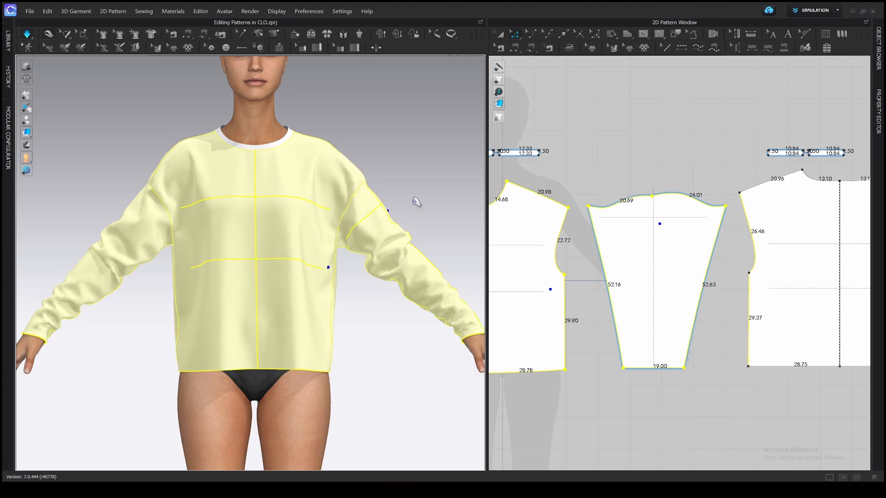
pyautogui.press('space')
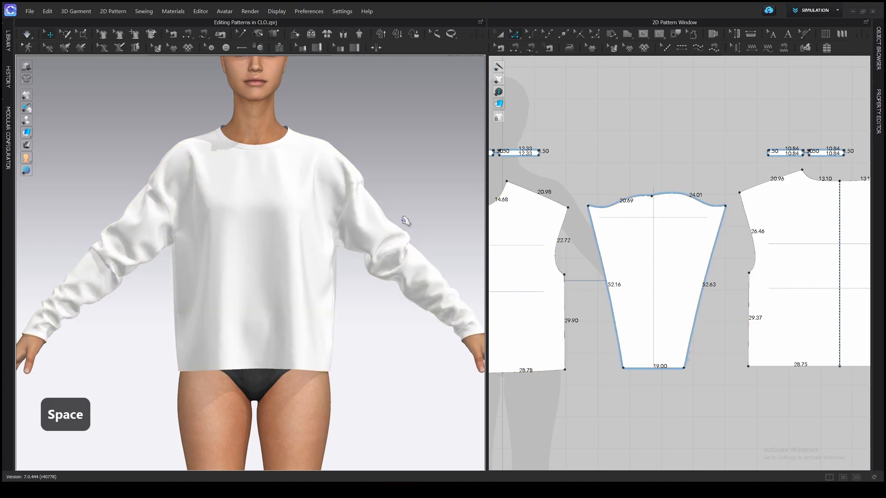
pyautogui.moveTo(174, 207)
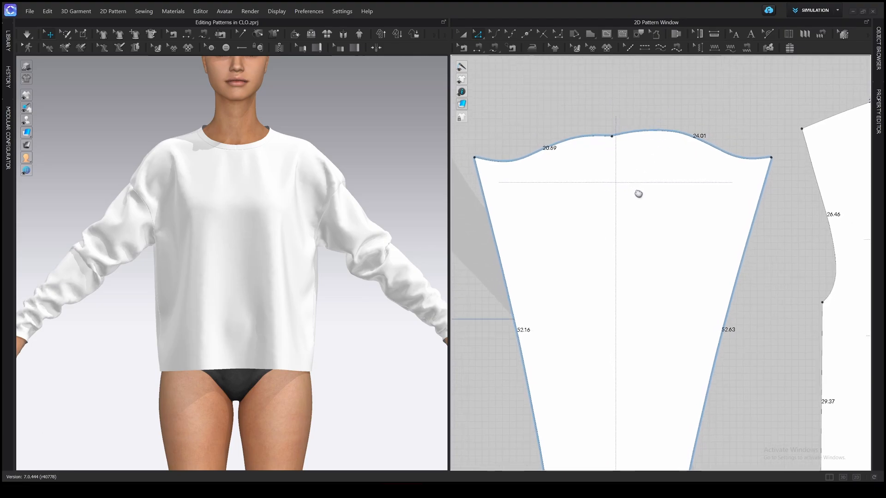
# Step: Reshape the sleeve cap smoother to about 20.5 and 23.6 cm edges while simulating
pyautogui.press('v')
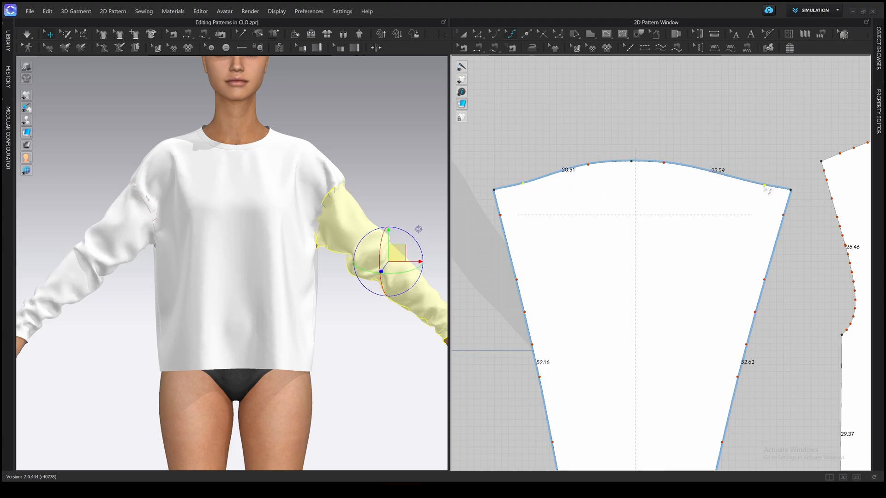
pyautogui.moveTo(791, 190)
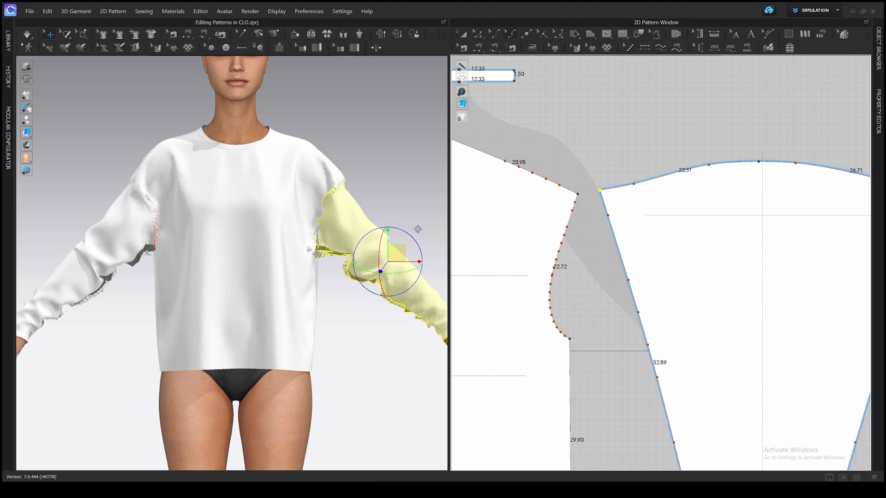
# Step: Shorten the sweatshirt hem to a cropped length, simulating to settle it
pyautogui.press('space')
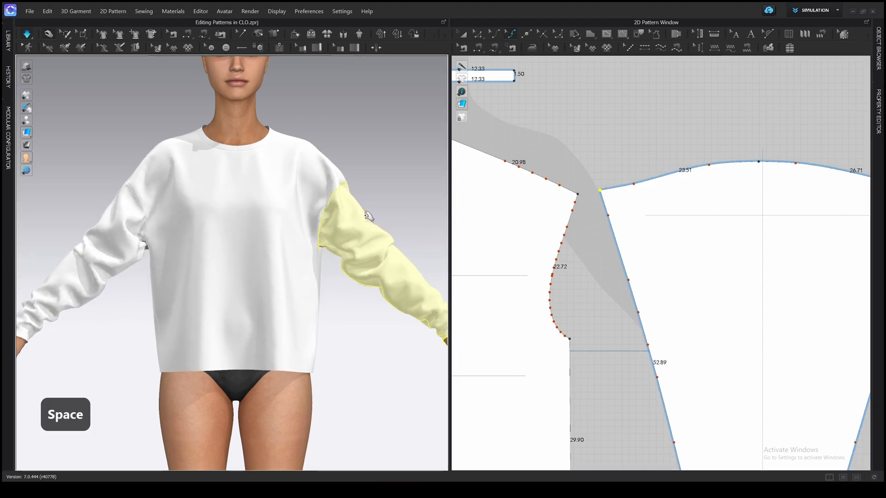
pyautogui.press('space')
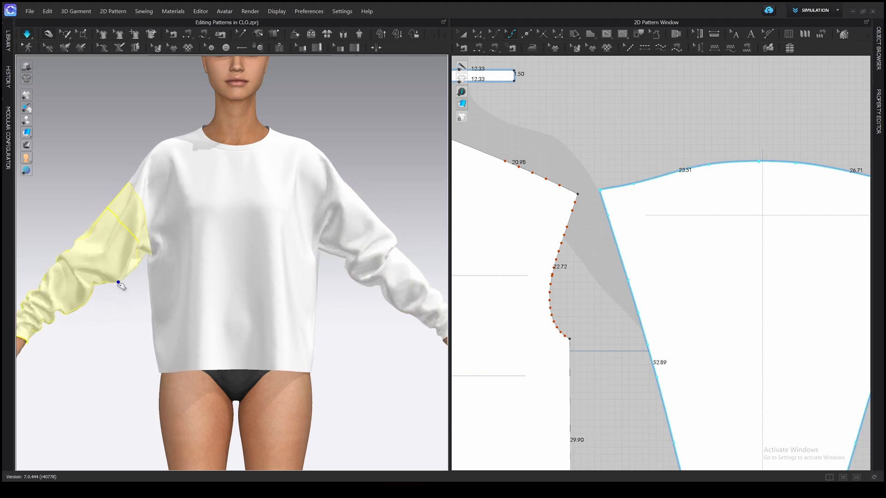
pyautogui.press('space')
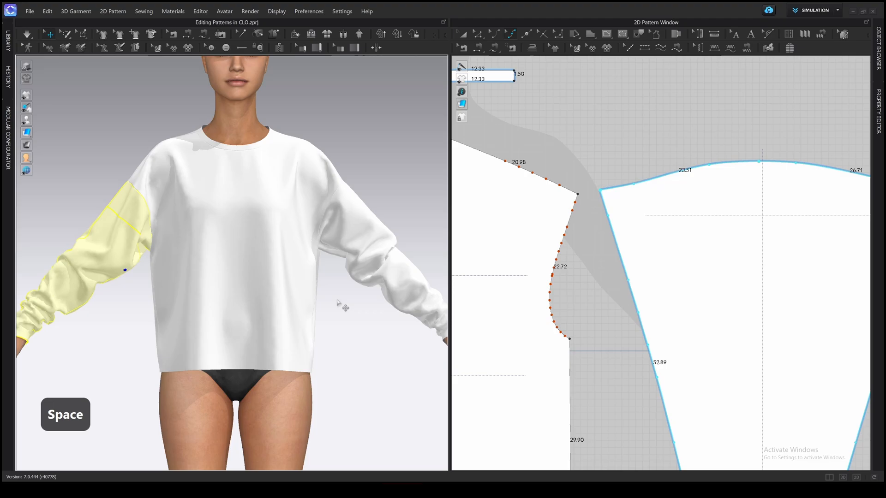
pyautogui.press('space')
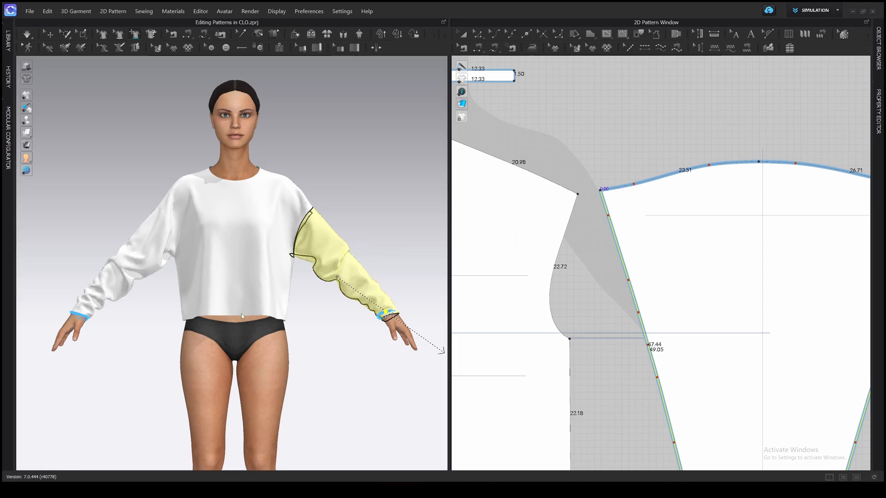
# Step: Shorten and taper the sleeve to a 22.4 cm cuff and re-drape it on the avatar
pyautogui.press('space')
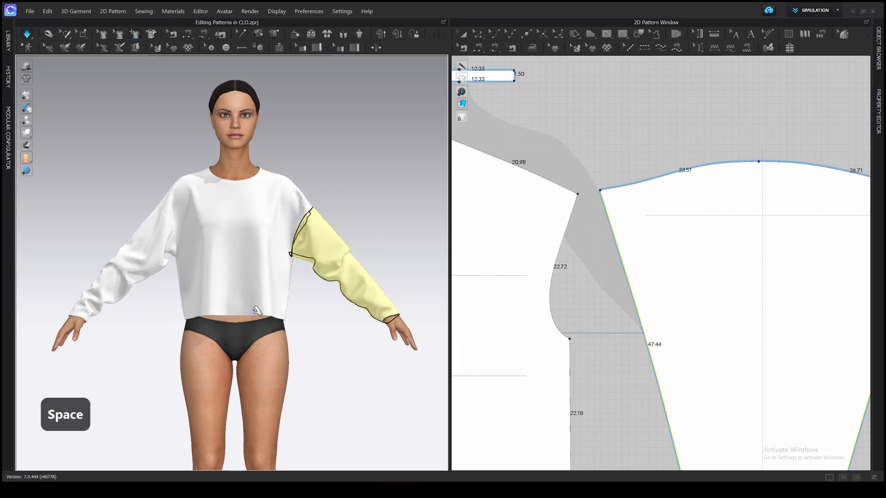
pyautogui.press('space')
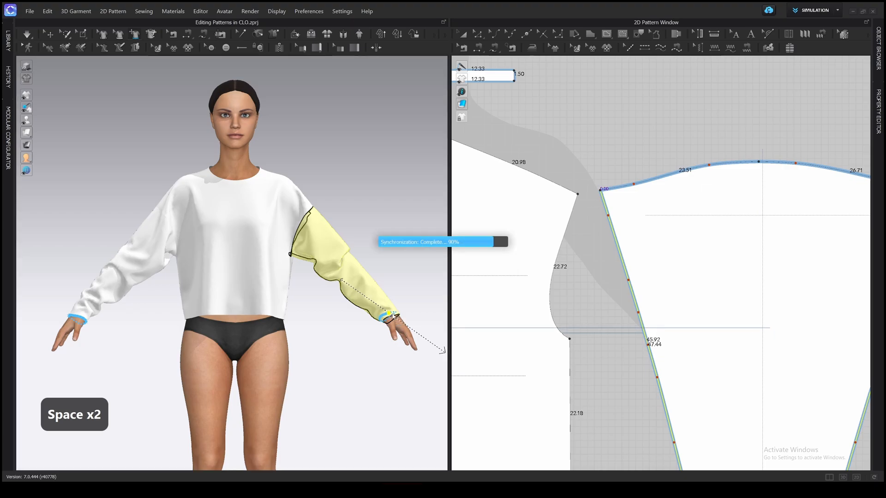
pyautogui.press('space')
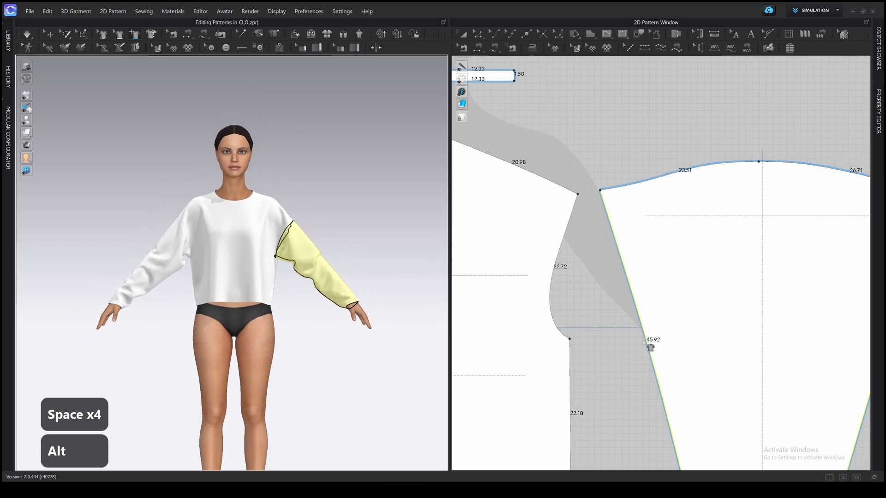
pyautogui.press('z')
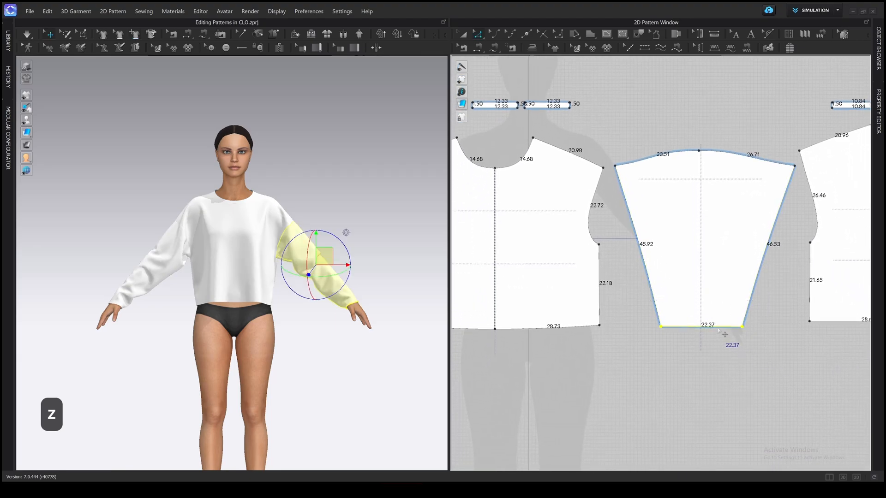
pyautogui.press('Escape')
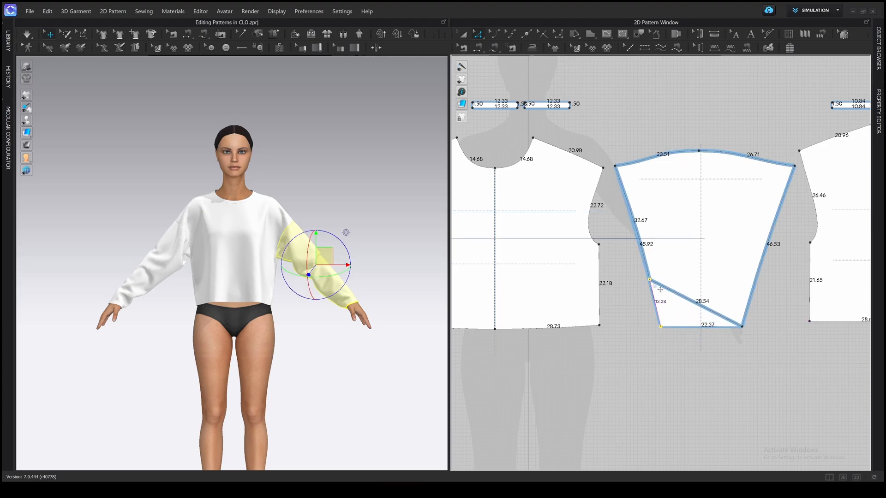
pyautogui.press('Escape')
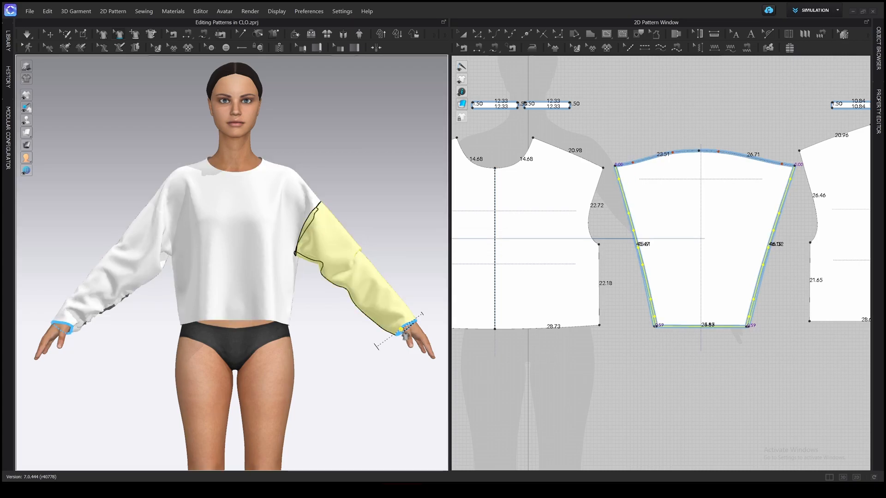
# Step: Simulate the widened sleeves so the cuff edge drapes at about 24.7 cm
pyautogui.press('space')
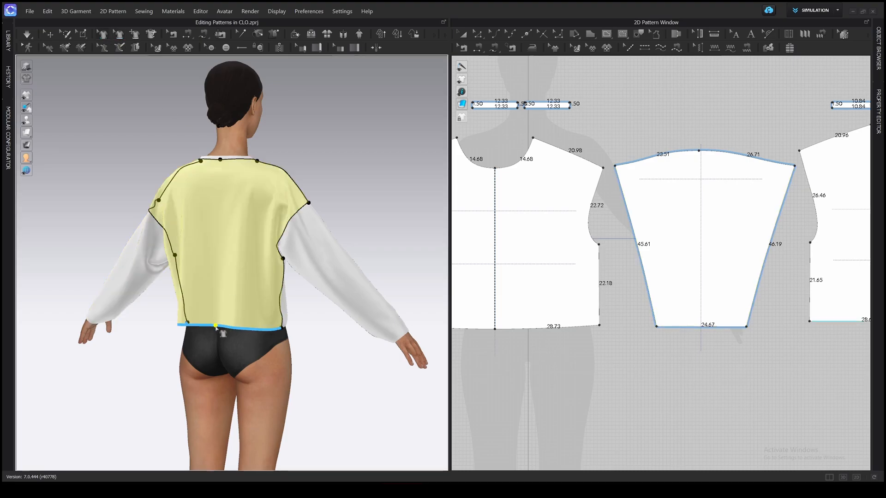
# Step: Lengthen the back panel with a curved hem and reshaped armholes, then simulate the drape
pyautogui.press('Escape')
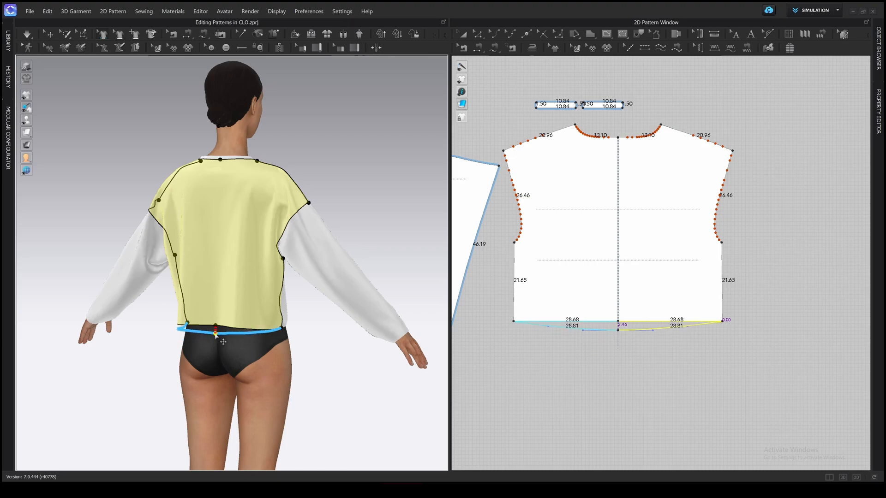
pyautogui.press('Escape')
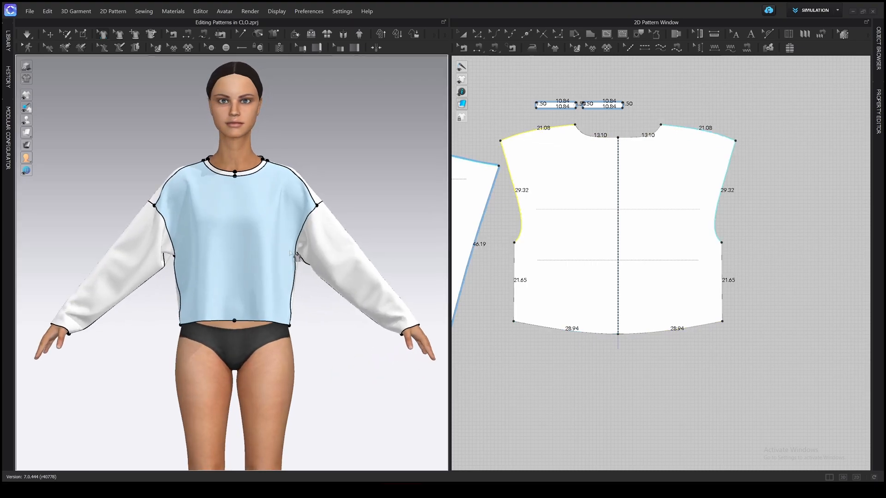
pyautogui.press('space')
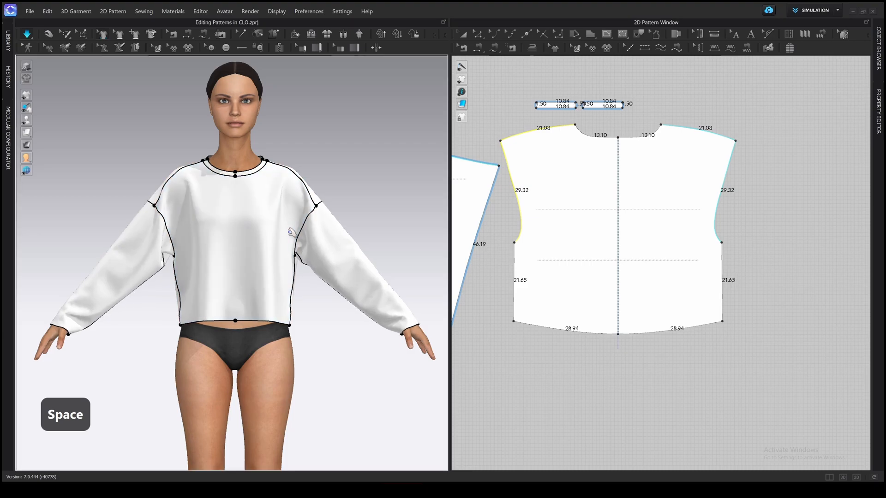
pyautogui.press('z')
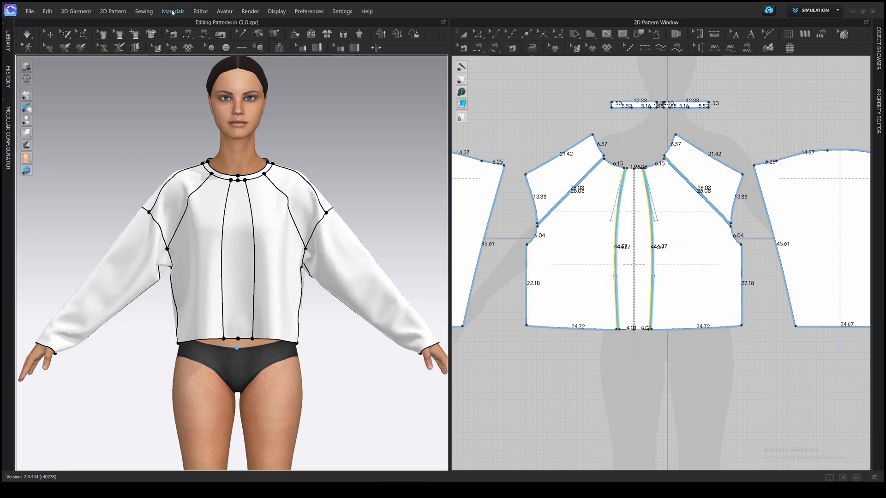
# Step: Add raglan, vertical and yoke style lines with flared lower front panels, simulate, and fit all patterns in 2D
pyautogui.click(151, 34)
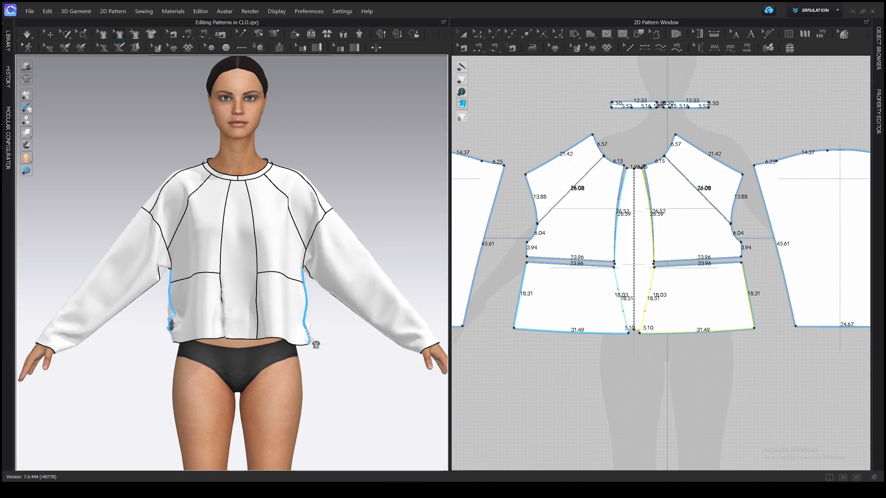
pyautogui.press('space')
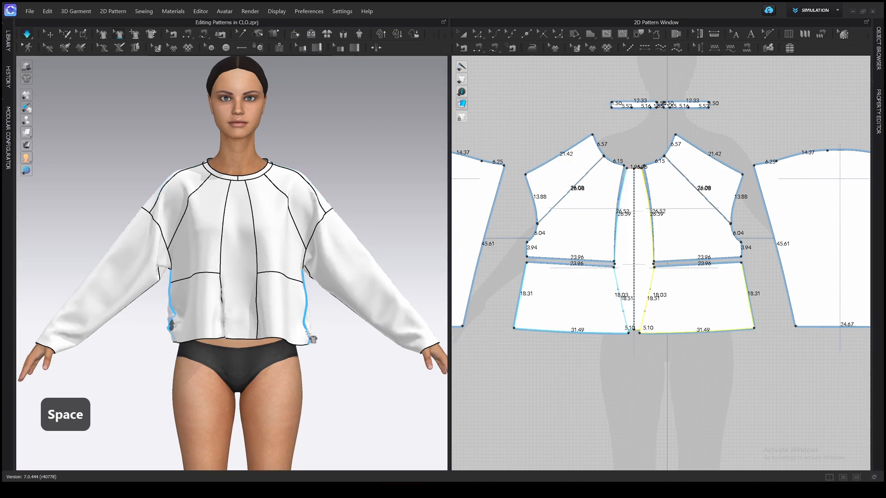
pyautogui.press('space')
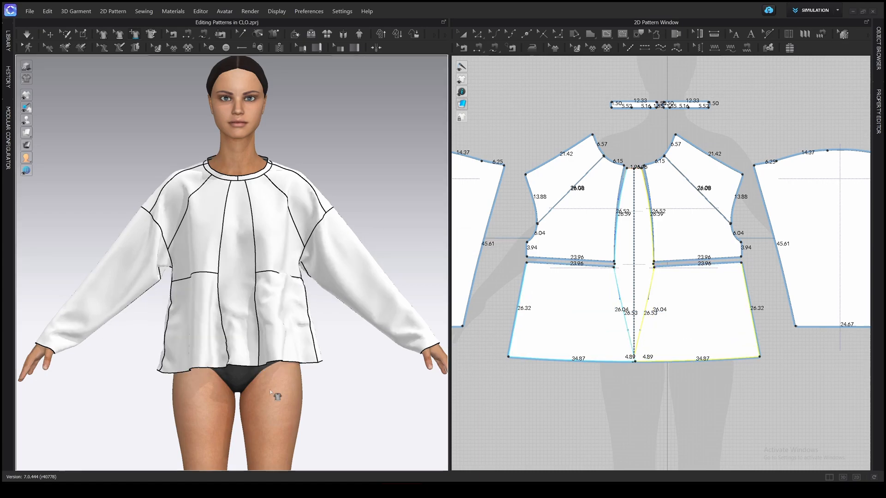
pyautogui.press('space')
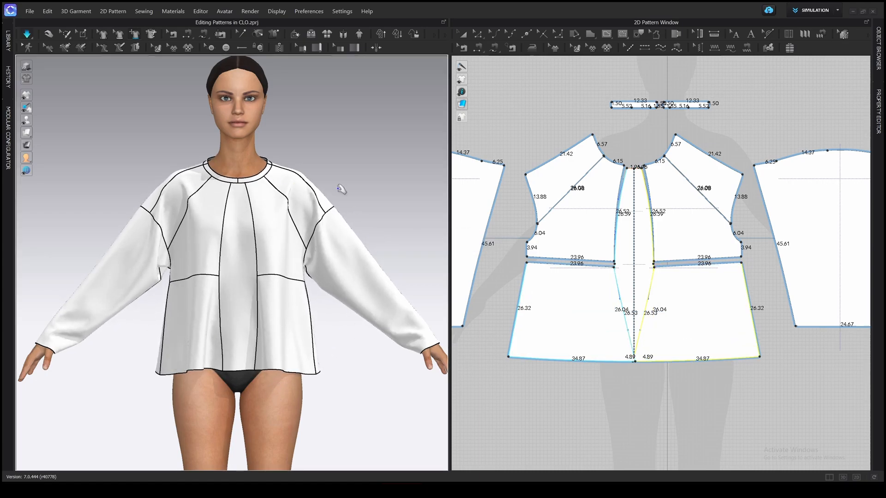
pyautogui.press('space')
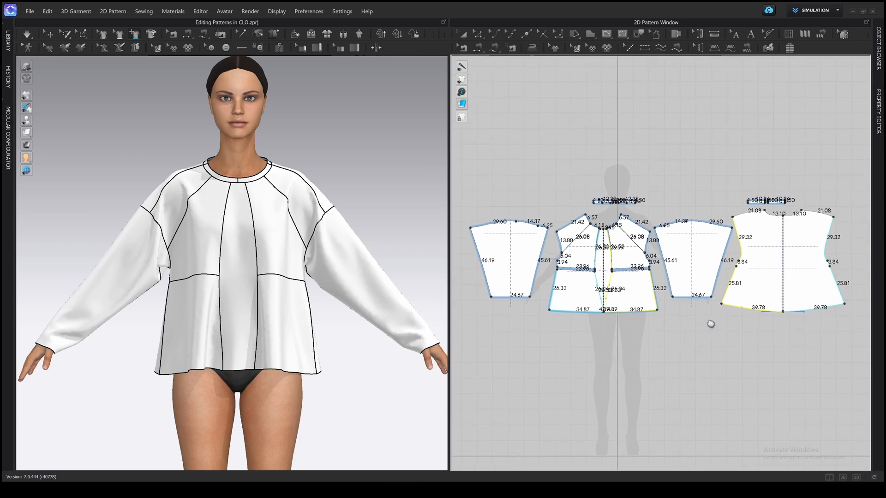
pyautogui.press('shift+z')
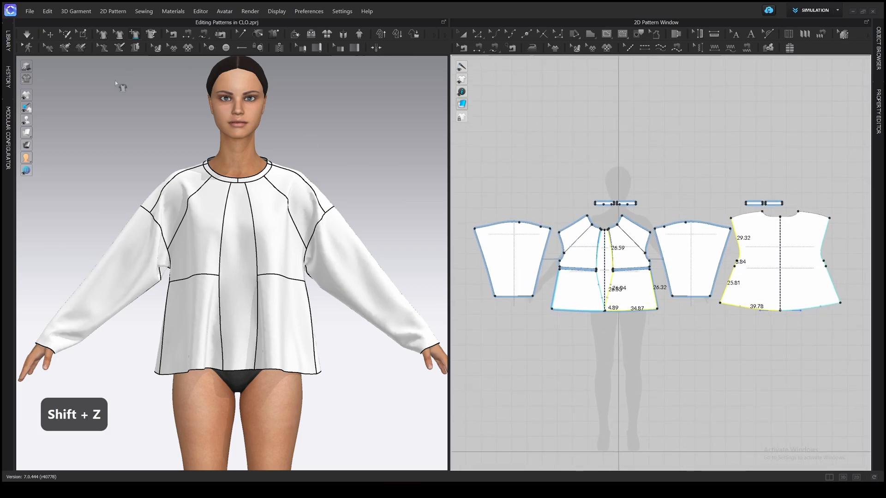
# Step: Revert to an earlier Select entry in History, undoing the later Draw/Scale Styleline edits
pyautogui.press('a')
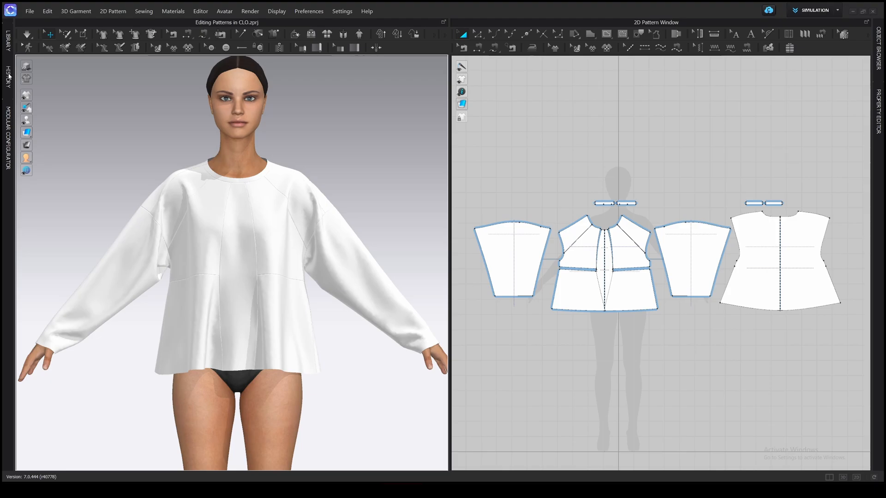
pyautogui.click(6, 77)
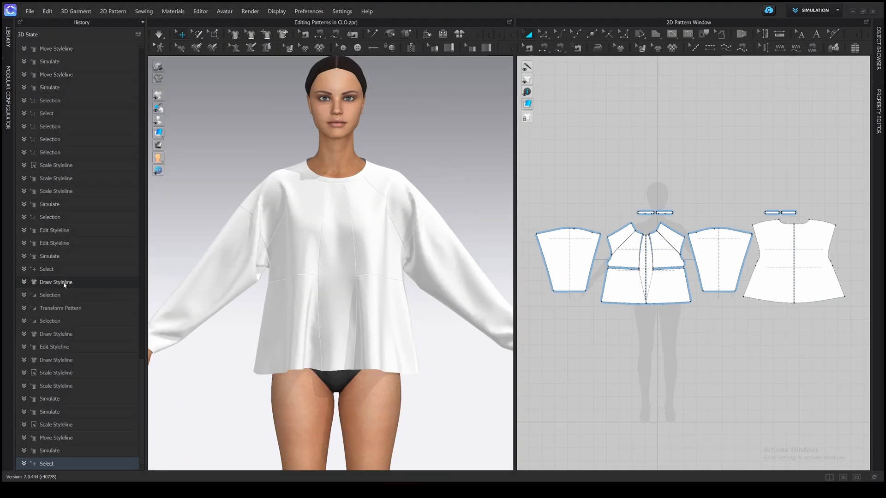
pyautogui.click(46, 269)
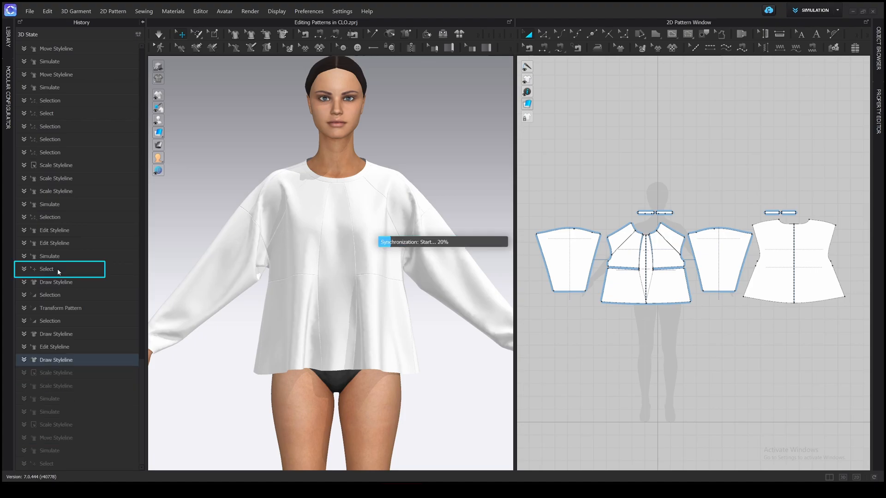
pyautogui.click(57, 283)
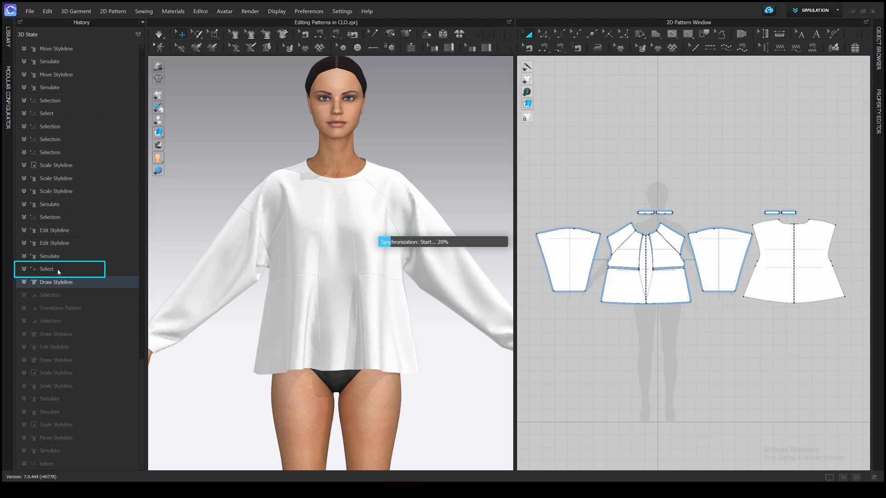